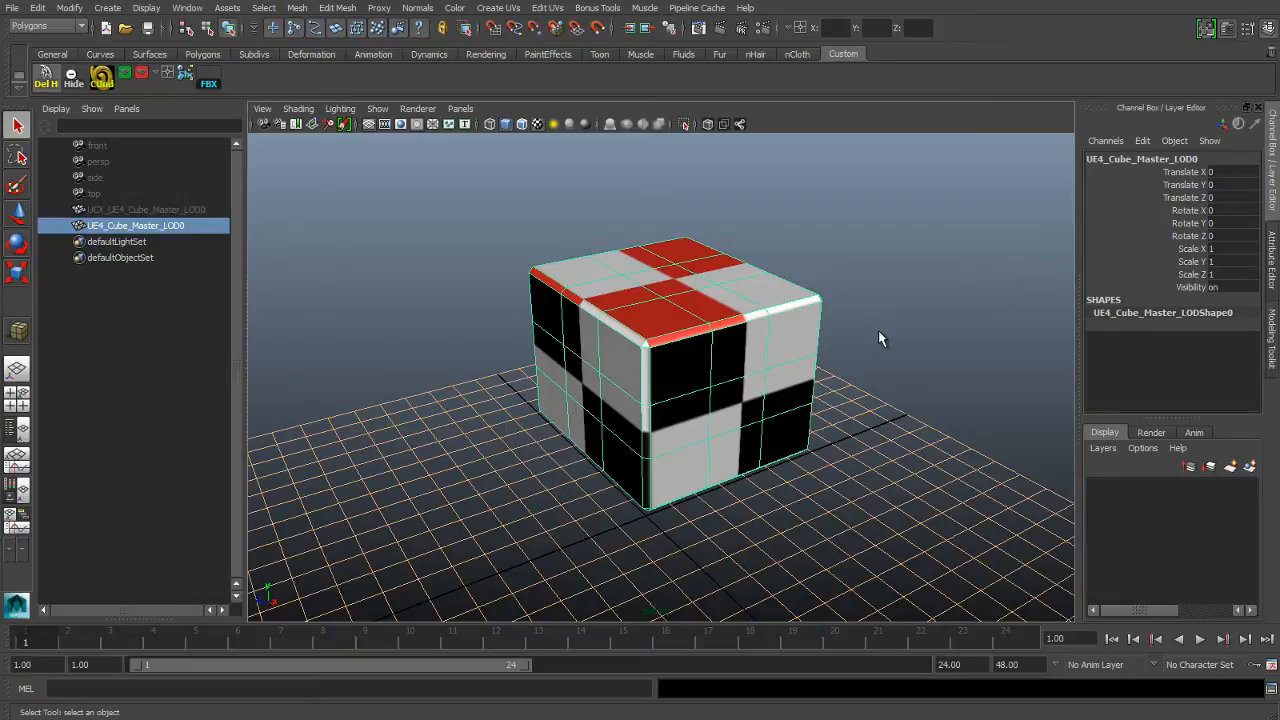
mouse_move(744, 358)
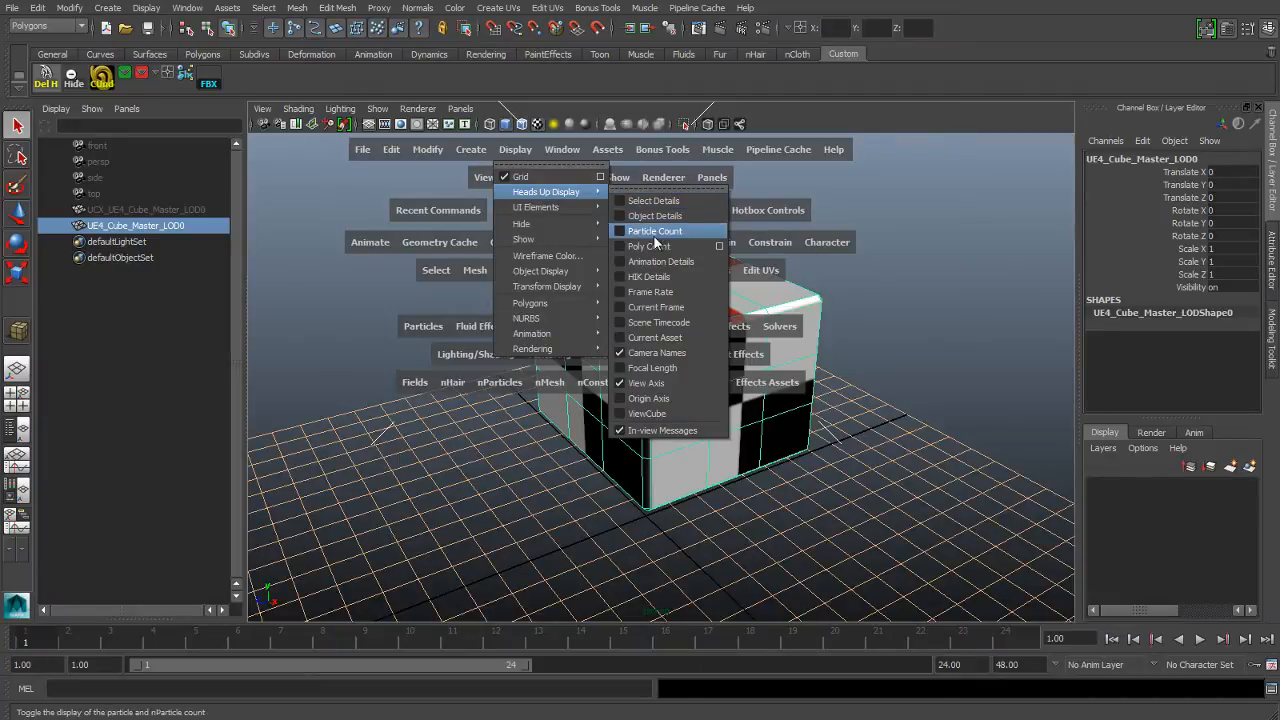
Step: Show polygon counts in the viewport via the Heads Up Display Poly Count option
click(648, 246)
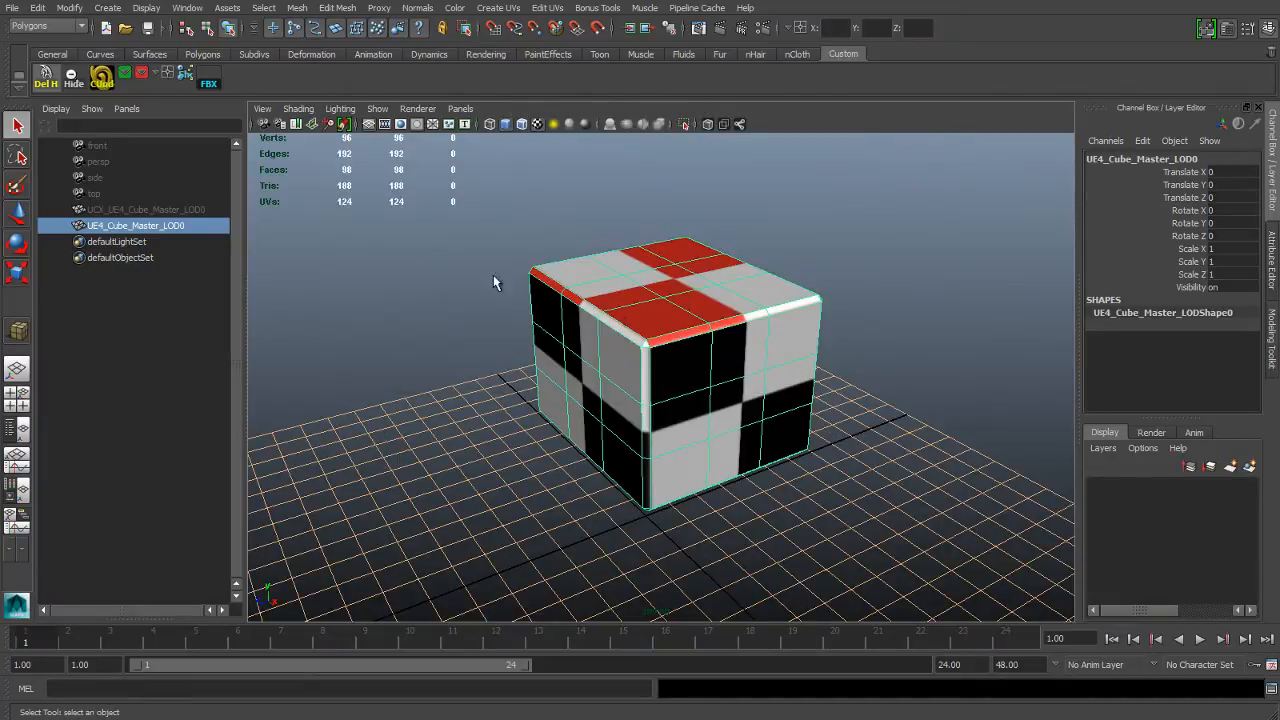
mouse_move(356, 190)
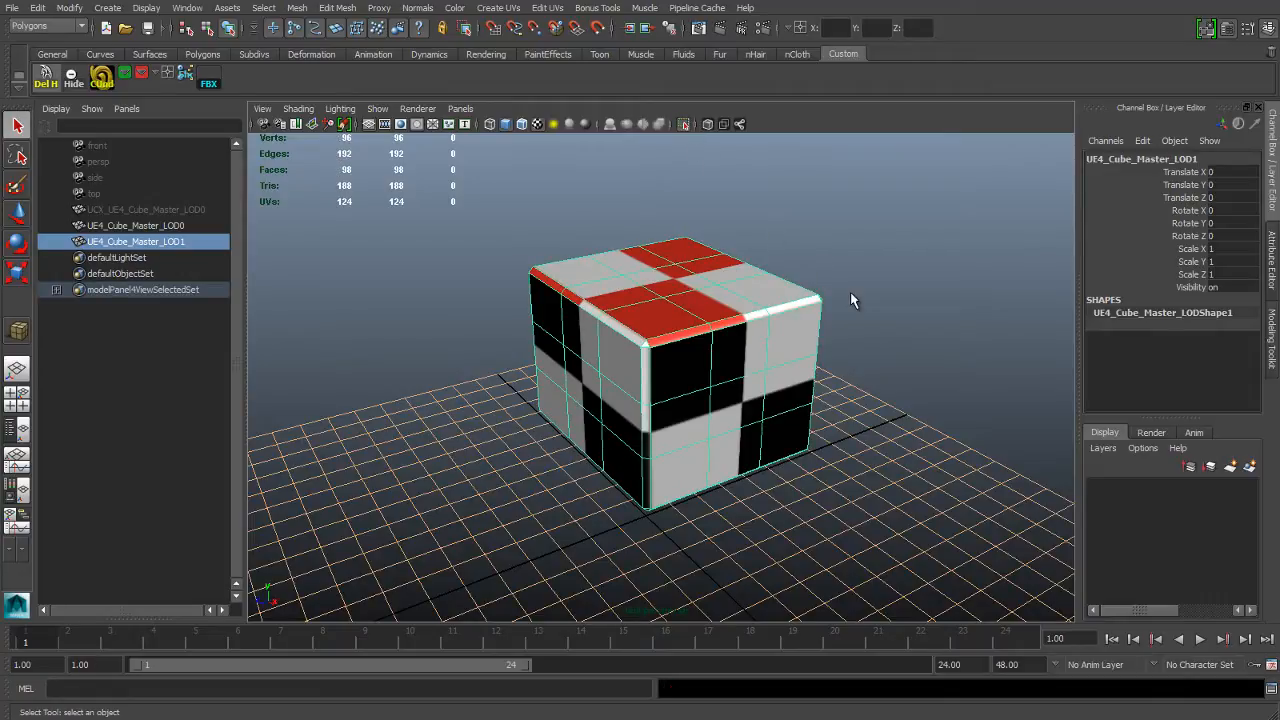
mouse_move(784, 320)
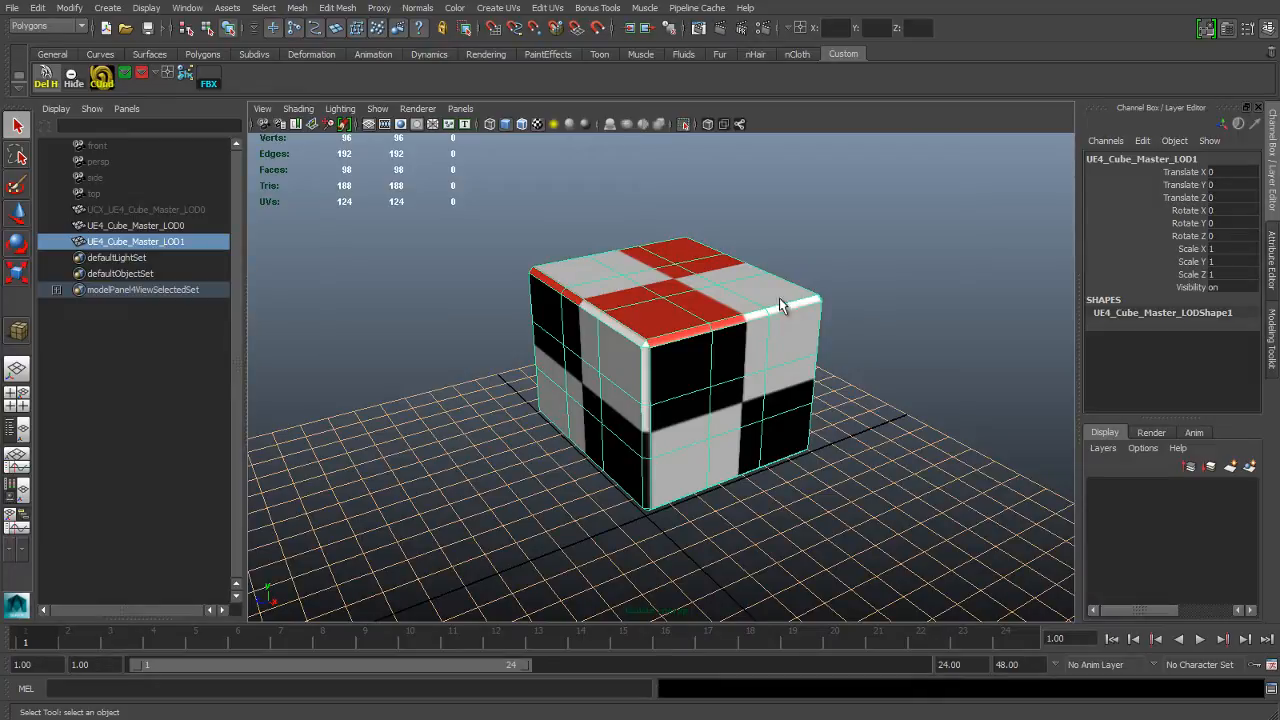
Step: Switch the LOD1 cube to untextured shading and enter edge mode with the Select Edge Ring Tool
key(5)
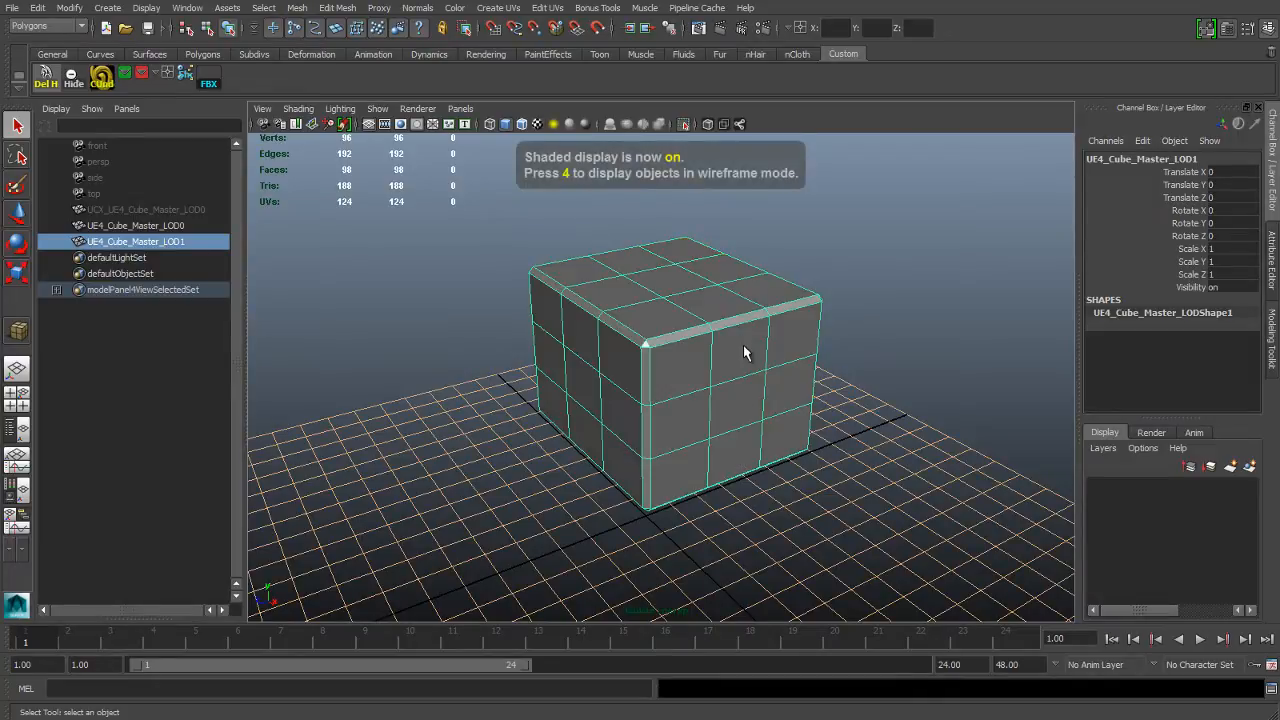
click(712, 374)
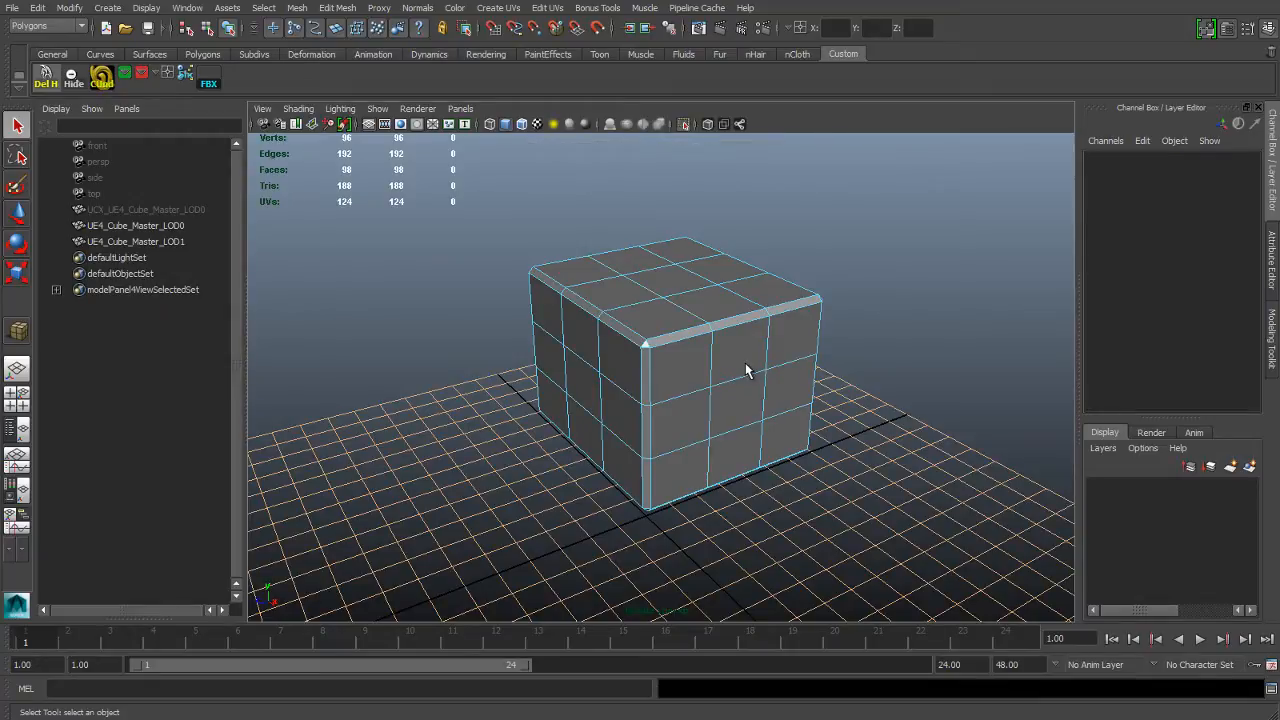
right_click(744, 370)
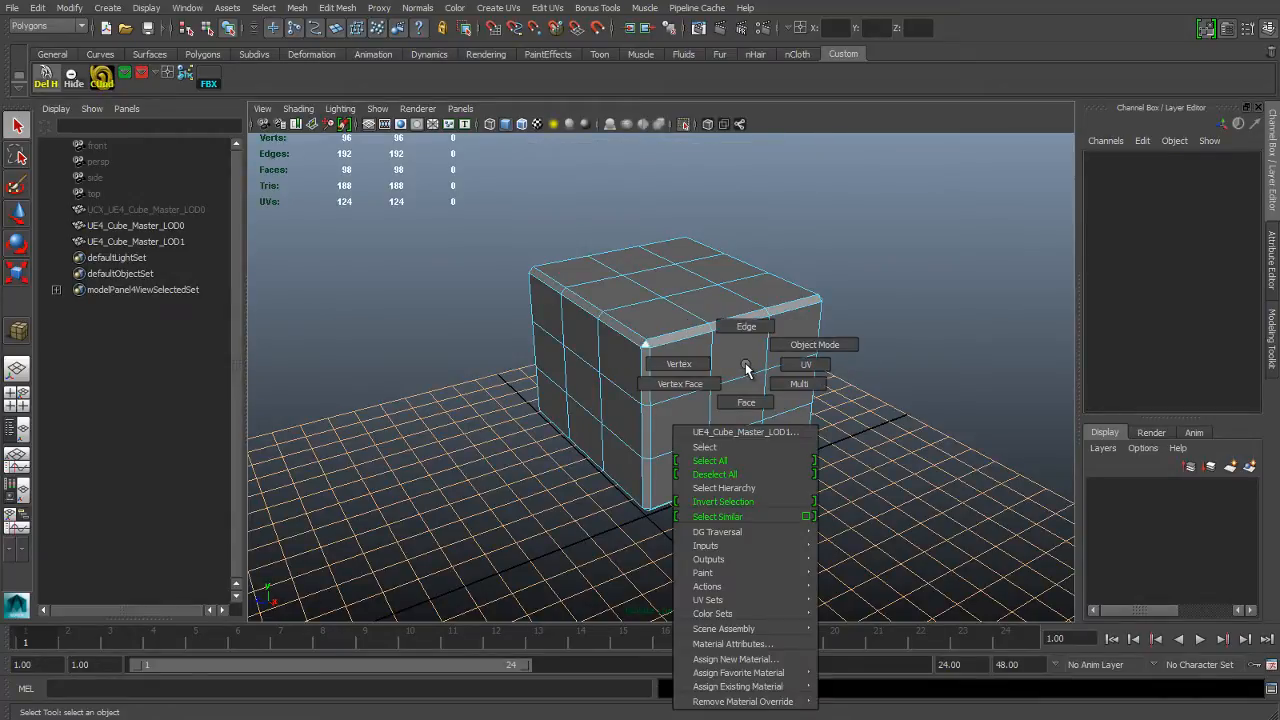
click(746, 328)
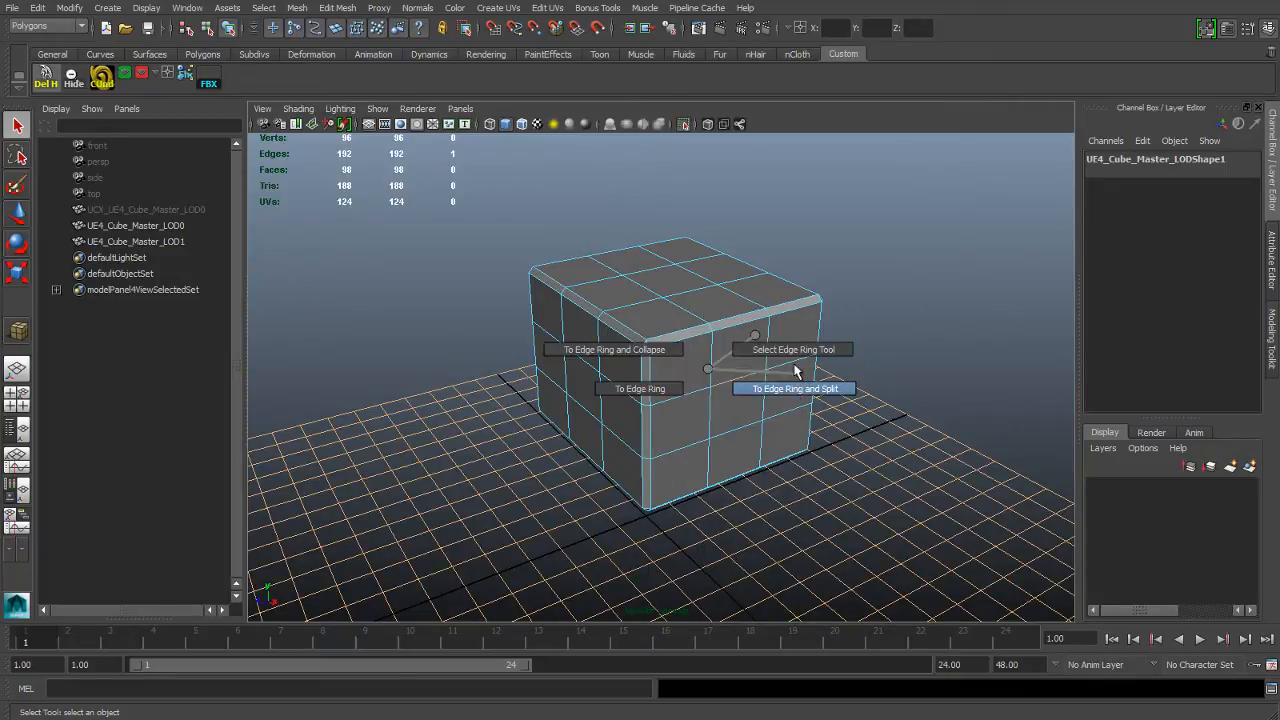
mouse_move(796, 348)
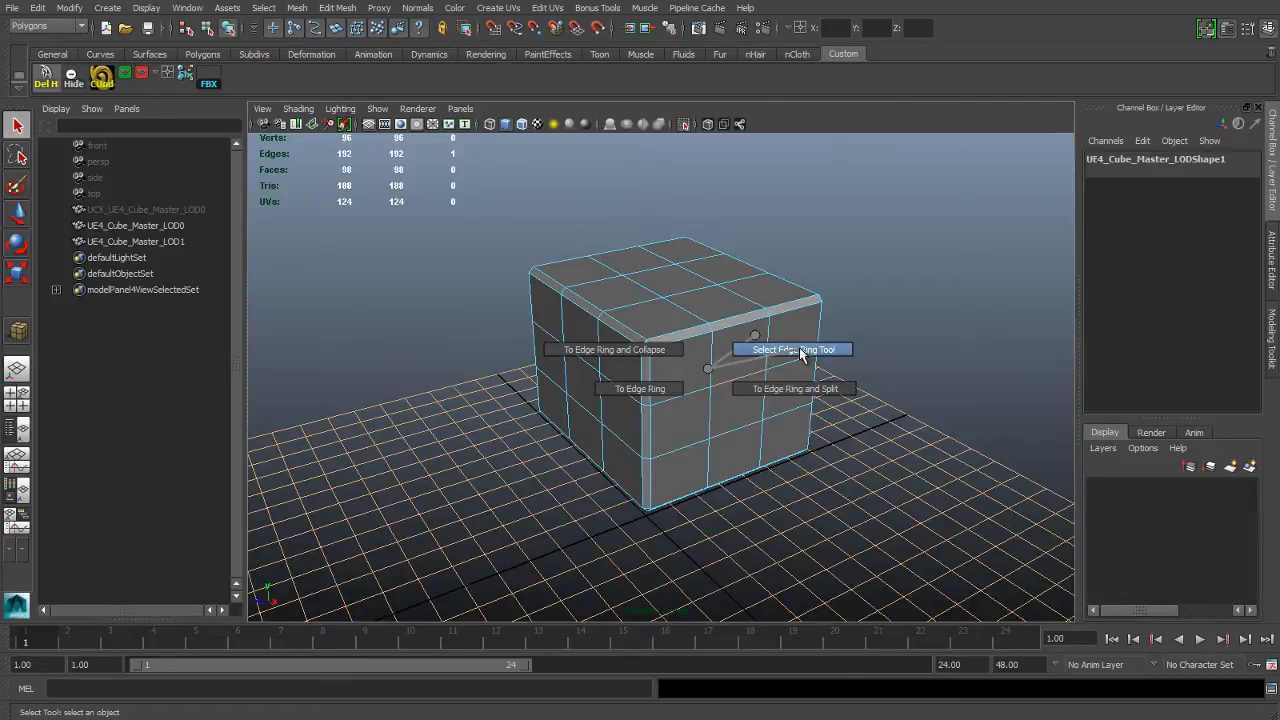
click(792, 348)
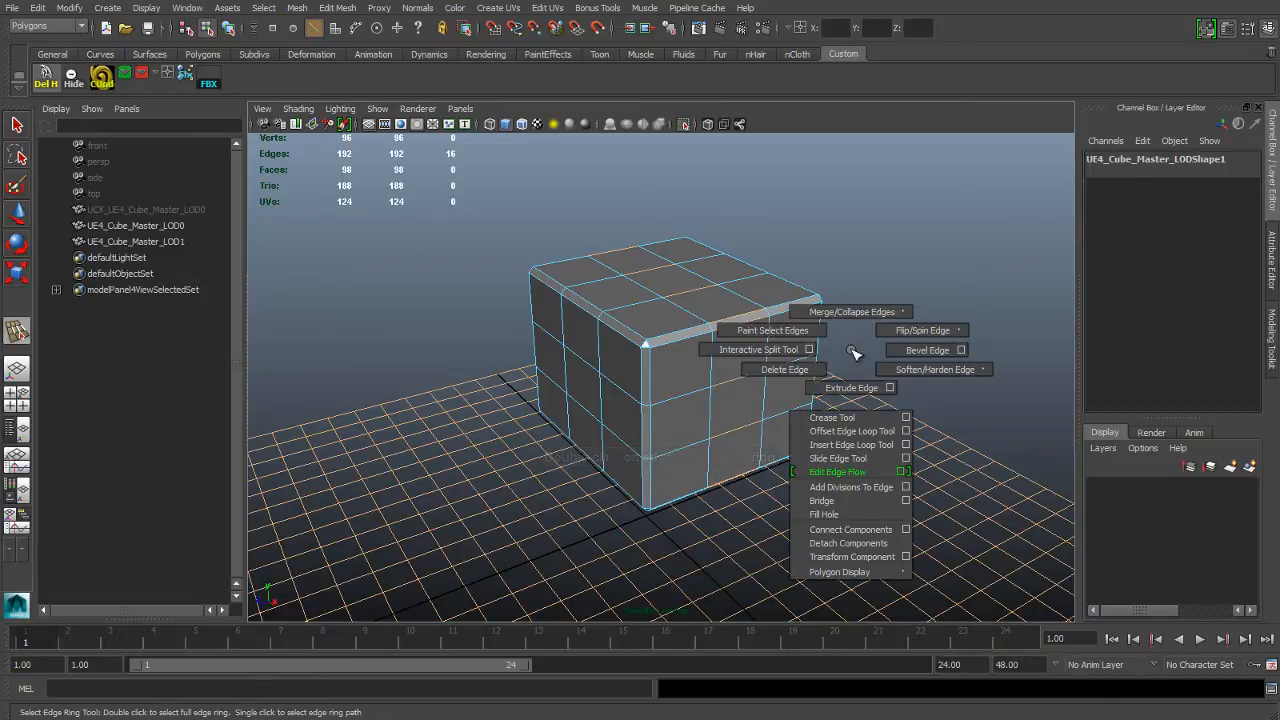
Step: Collapse three edge rings on the LOD1 cube, leaving four faces per side at roughly 104 triangles
click(852, 312)
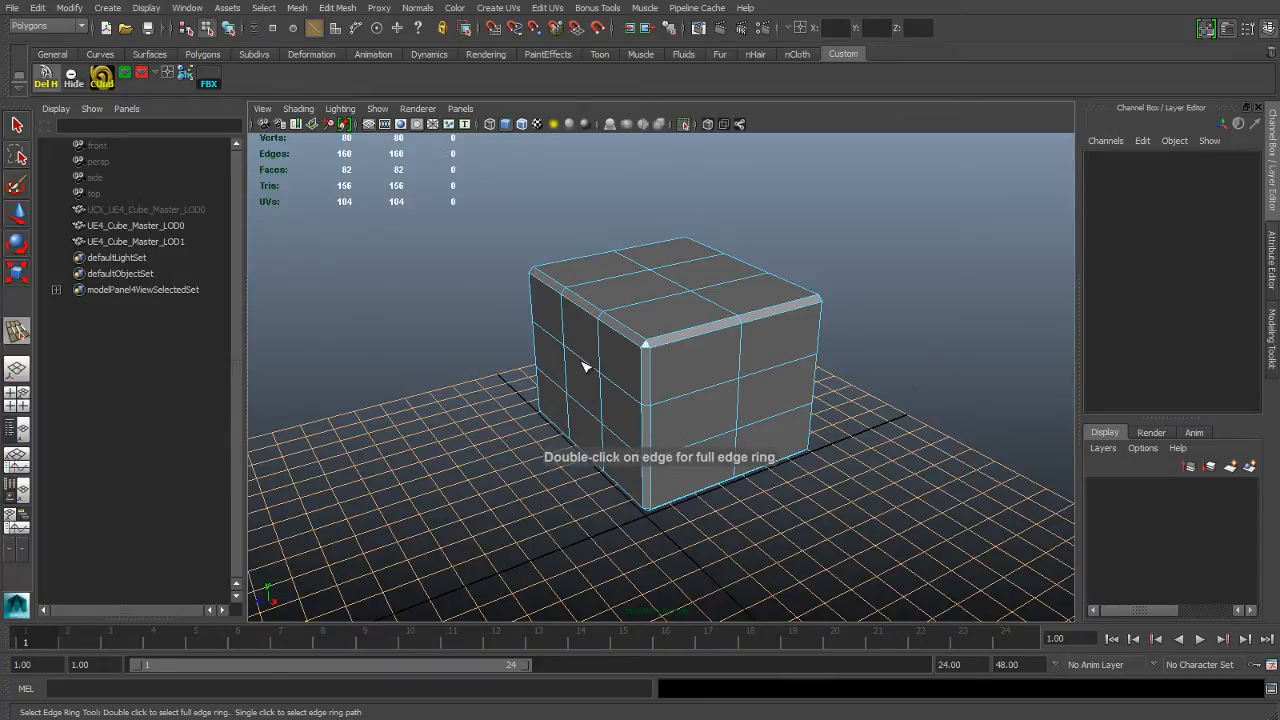
drag(584, 368, 772, 418)
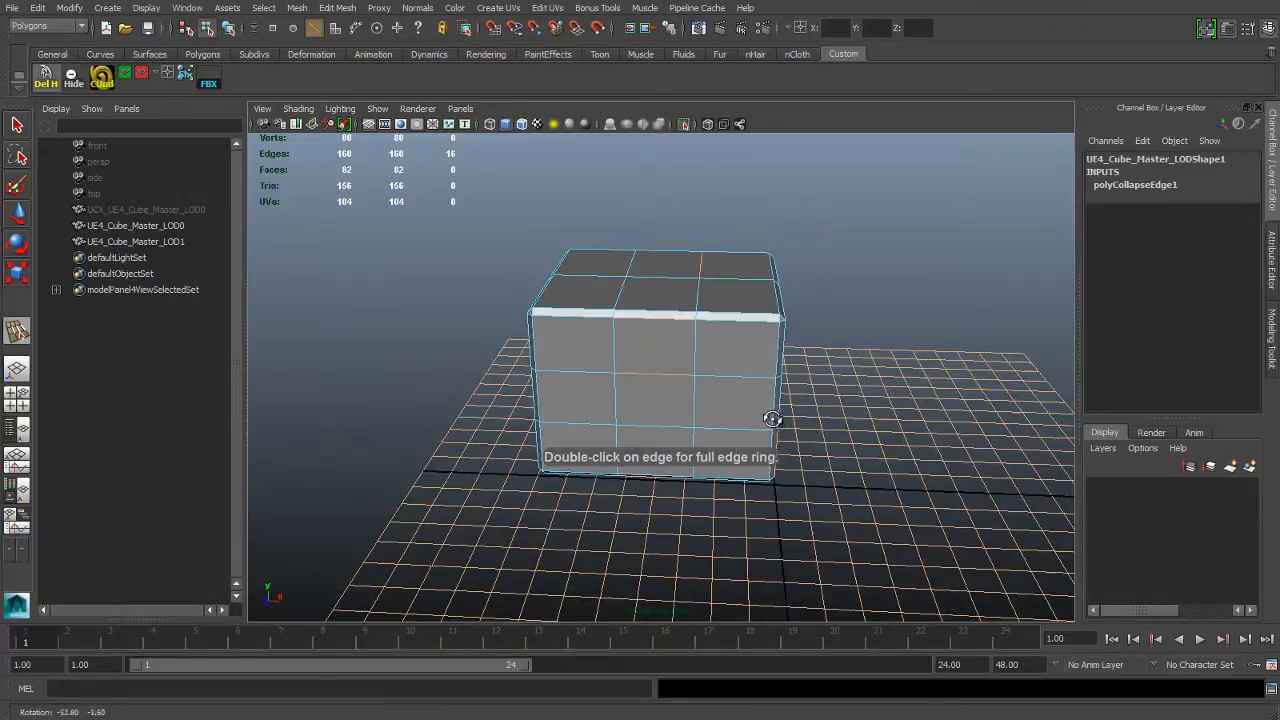
key(4)
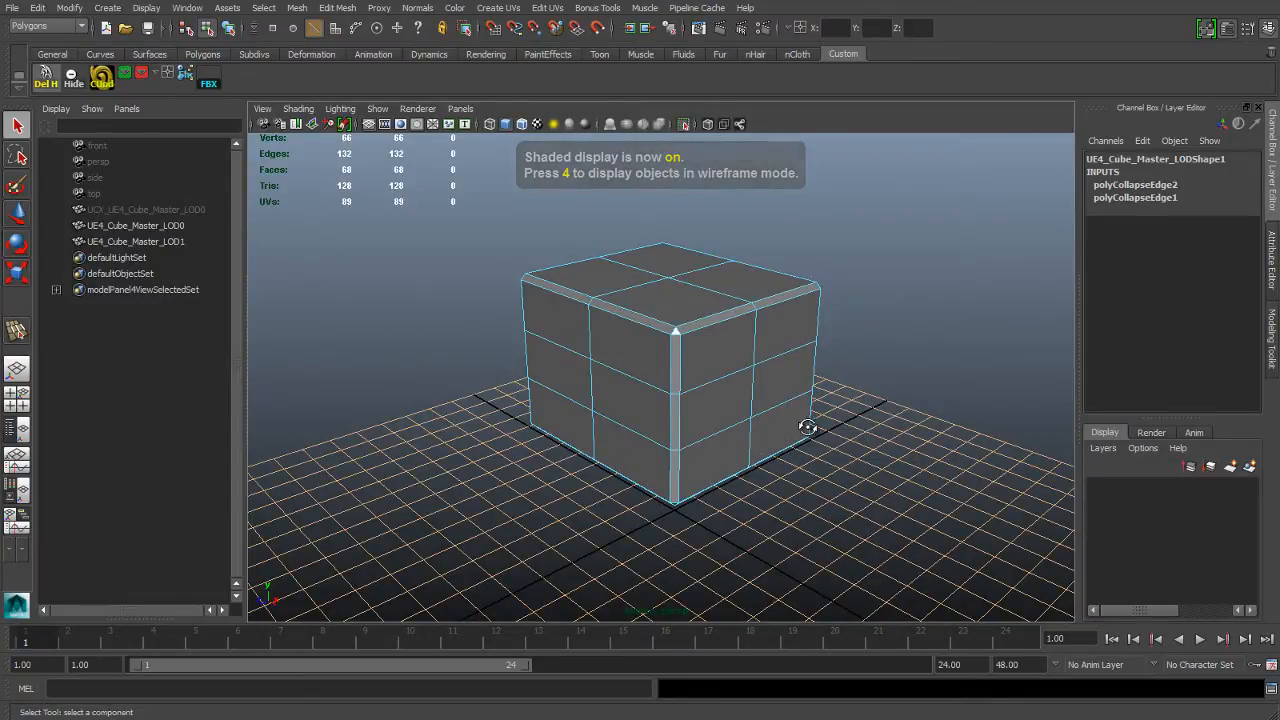
key(4)
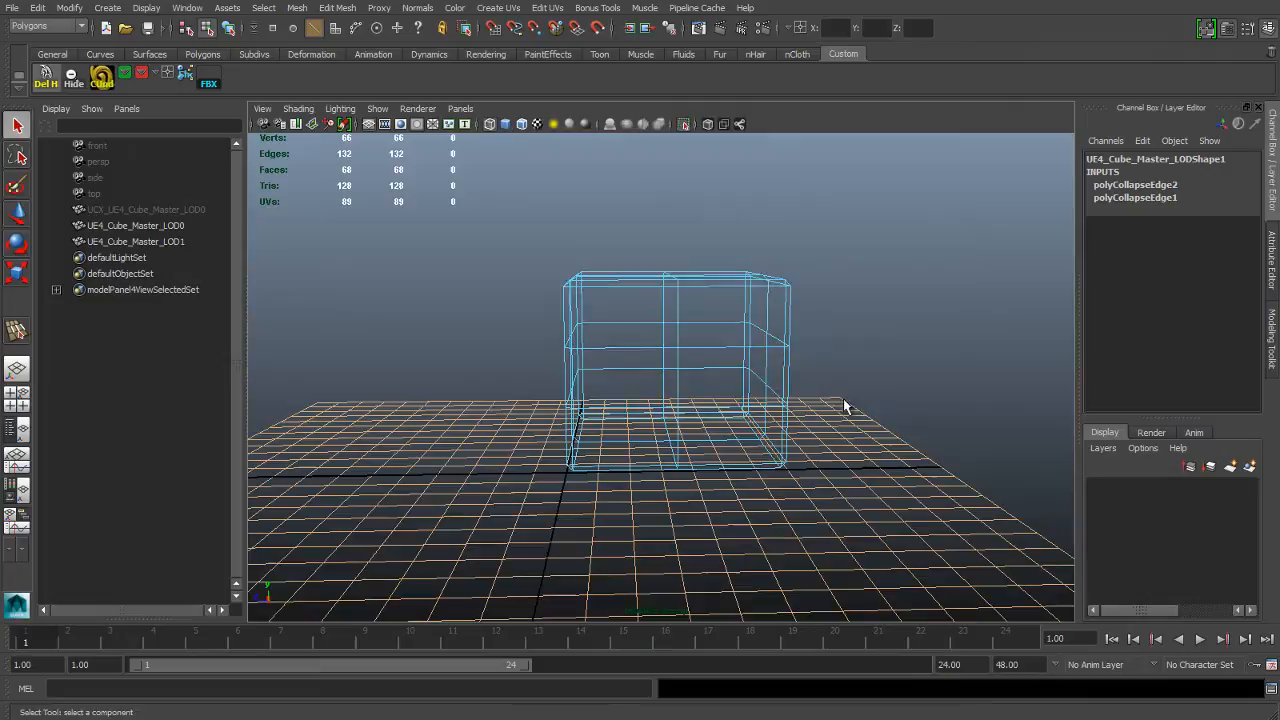
key(4)
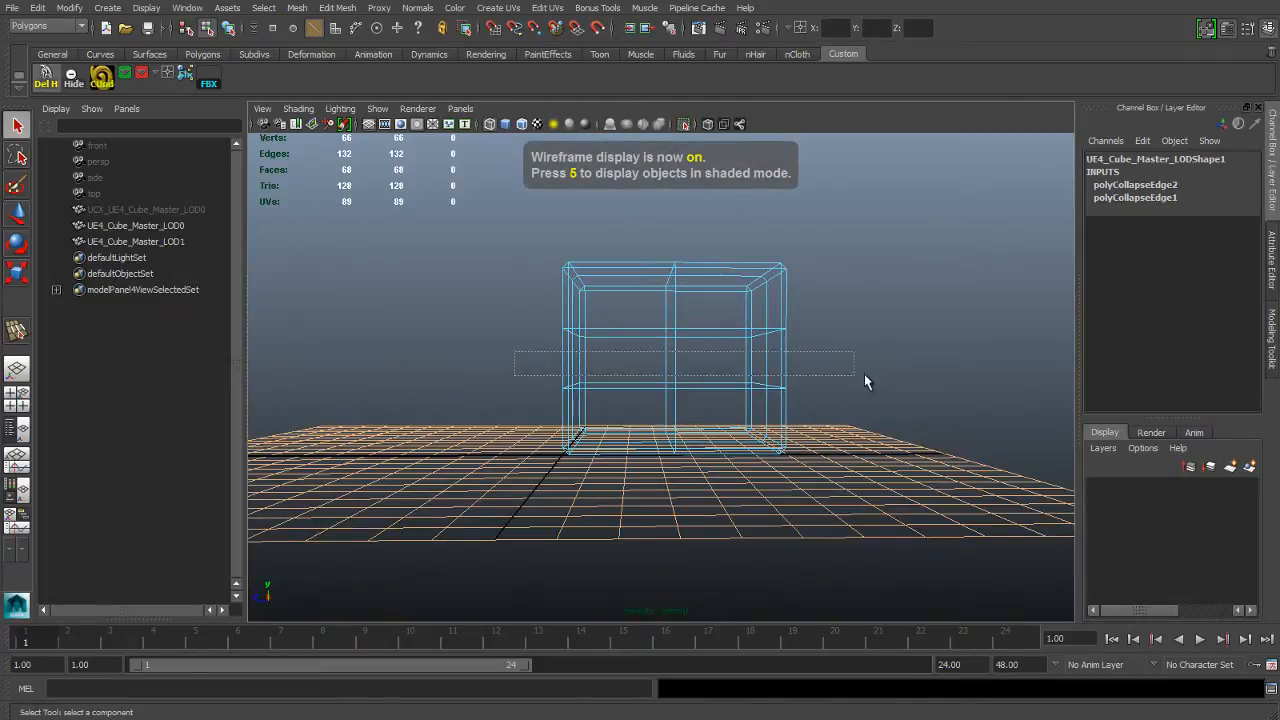
key(5)
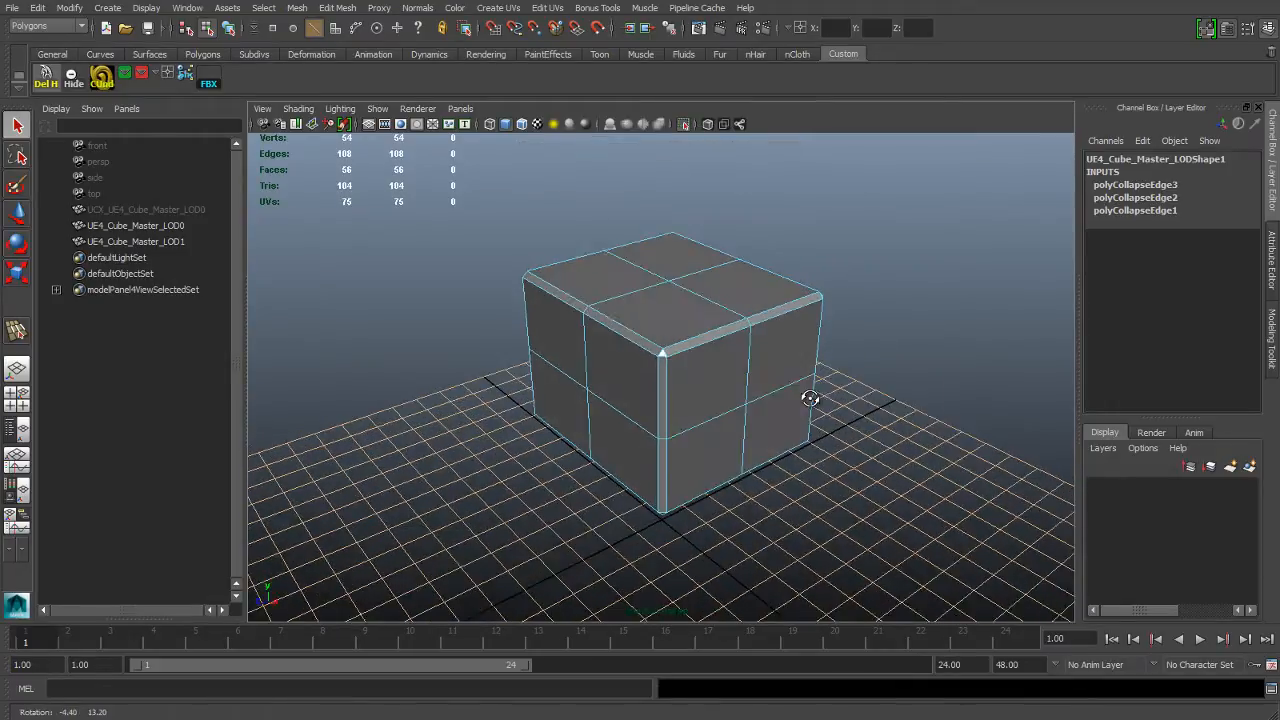
drag(810, 398, 800, 390)
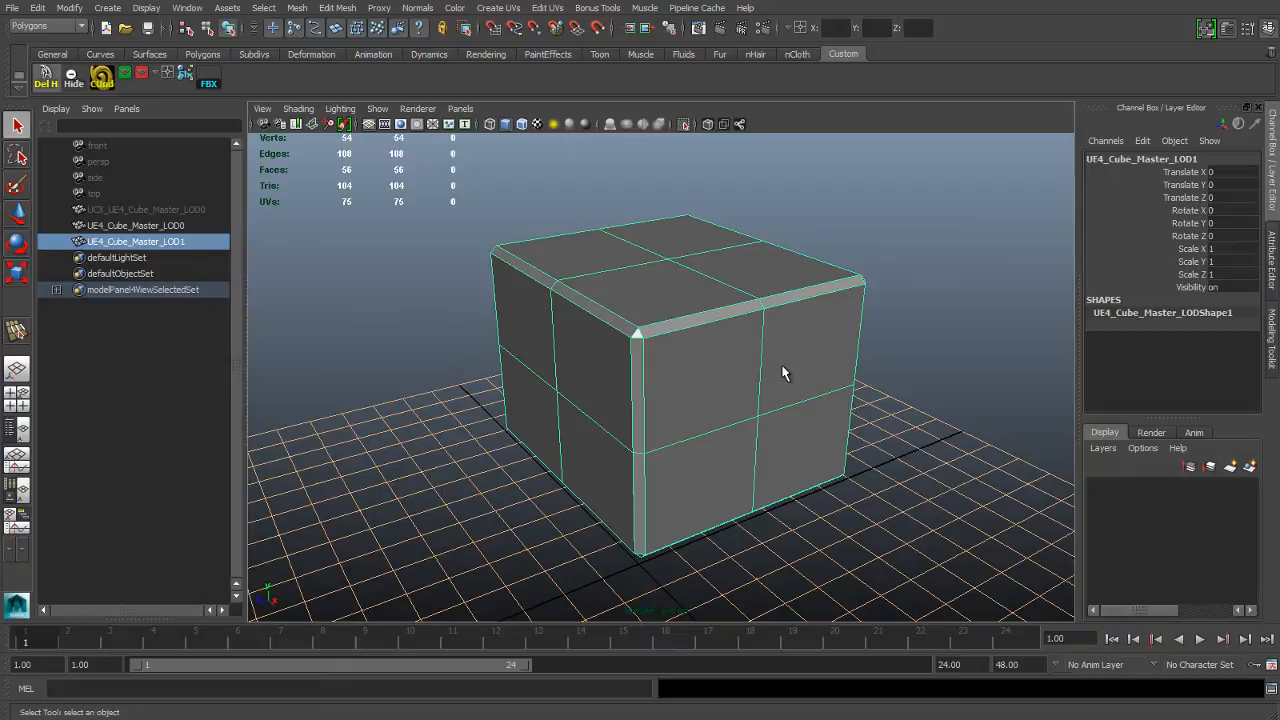
mouse_move(838, 384)
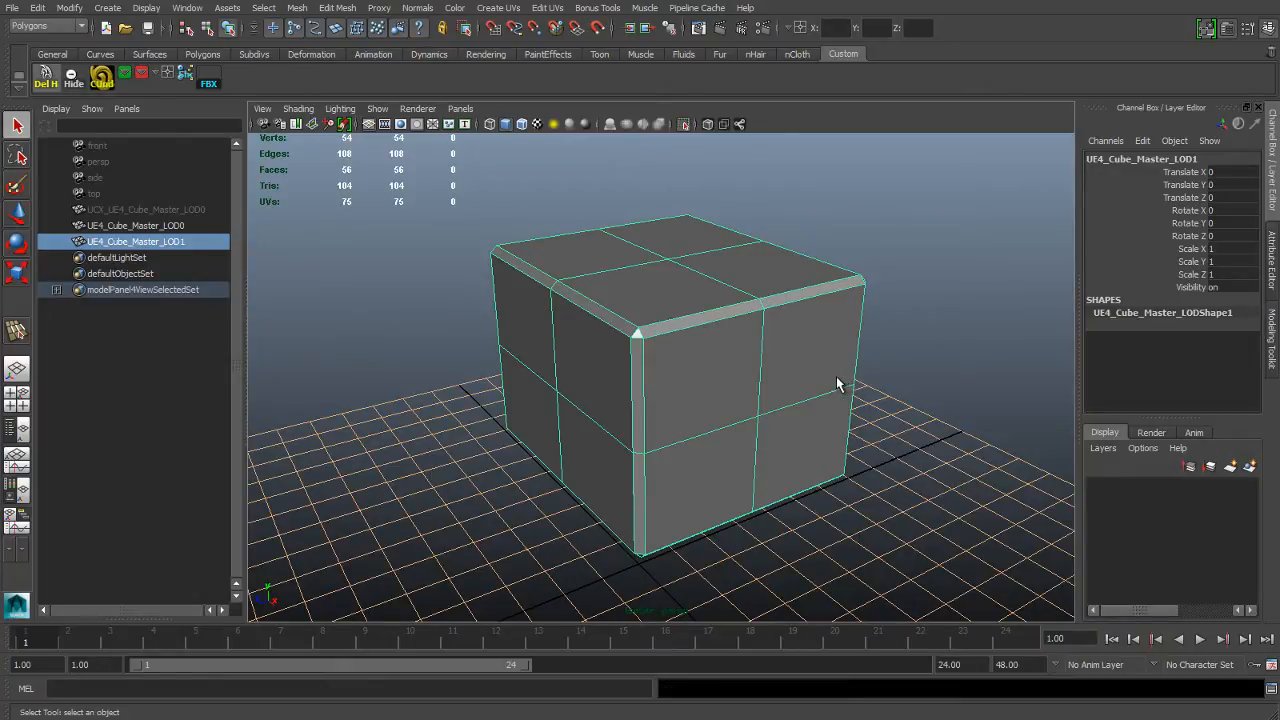
mouse_move(342, 196)
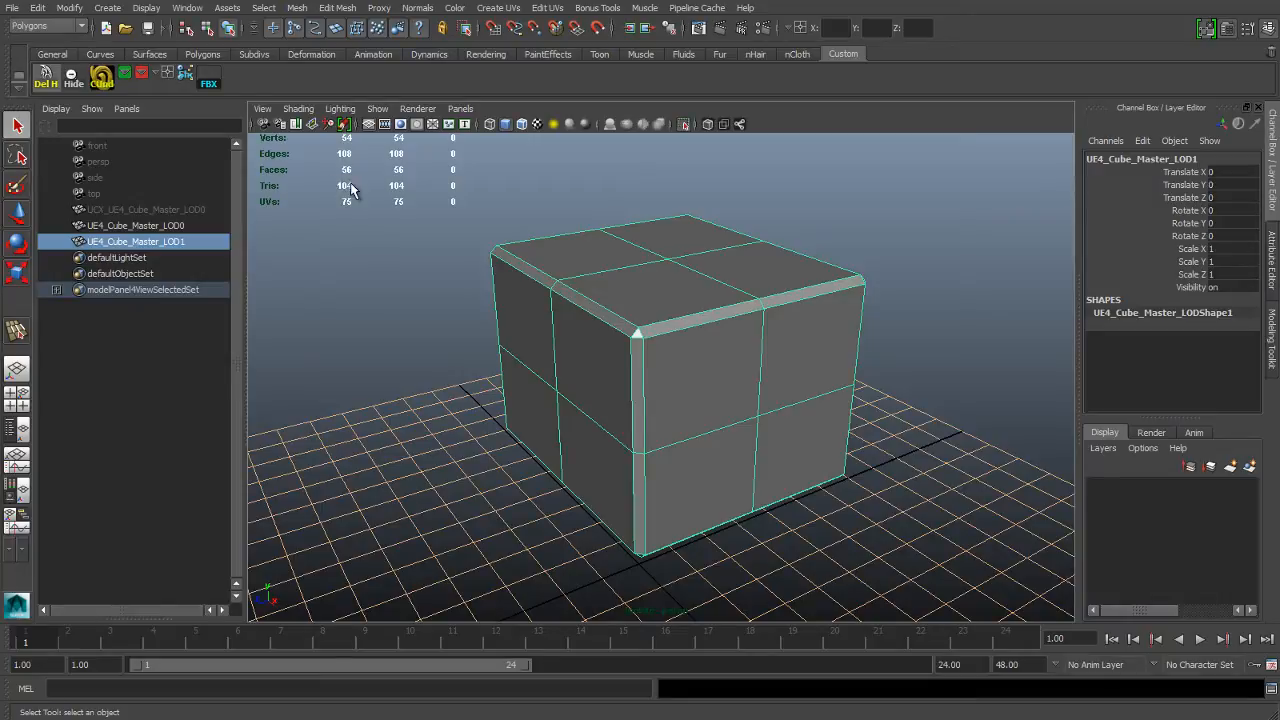
mouse_move(764, 352)
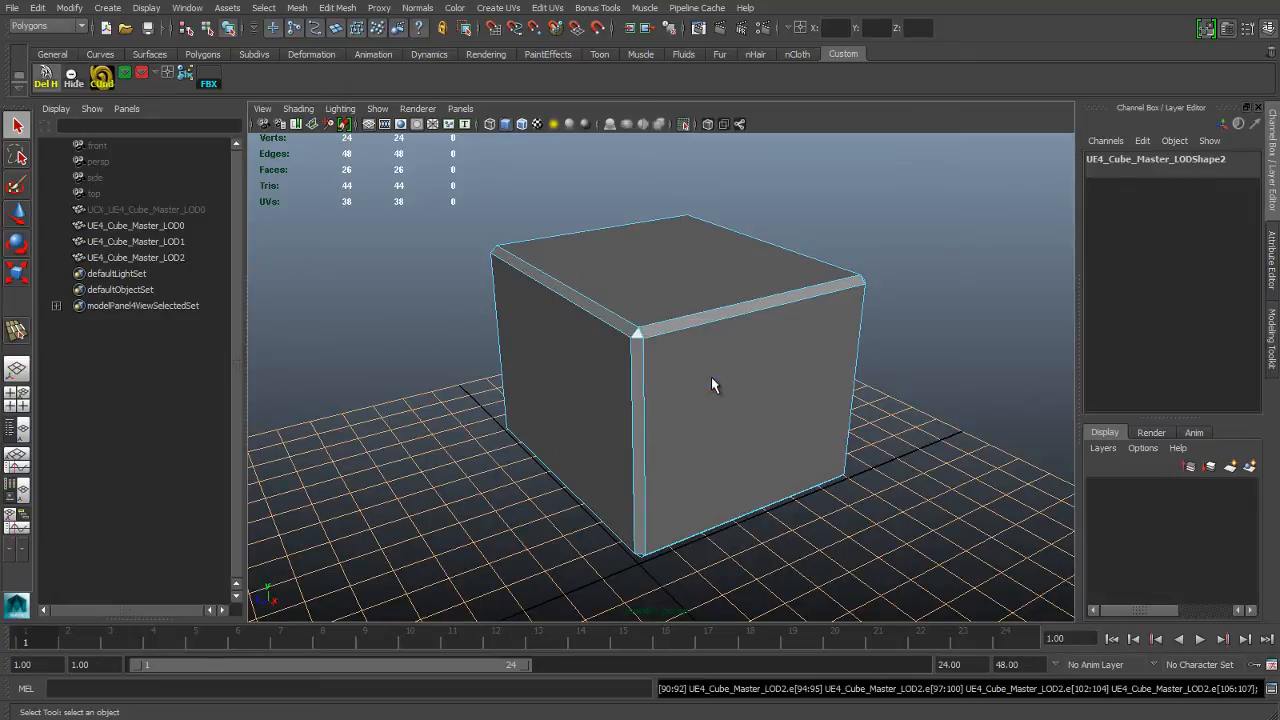
Step: Select UE4_Cube_Master_LOD2 and bring up the polygon operations marking menu over it
click(136, 256)
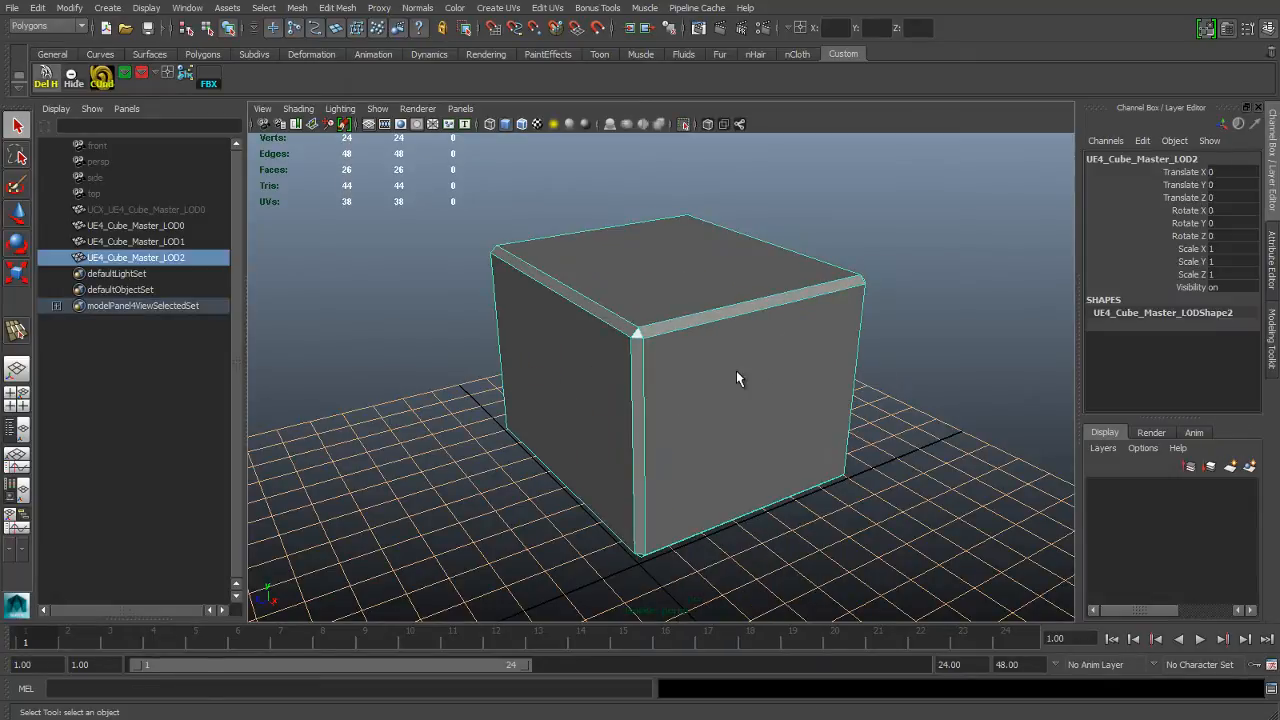
right_click(740, 378)
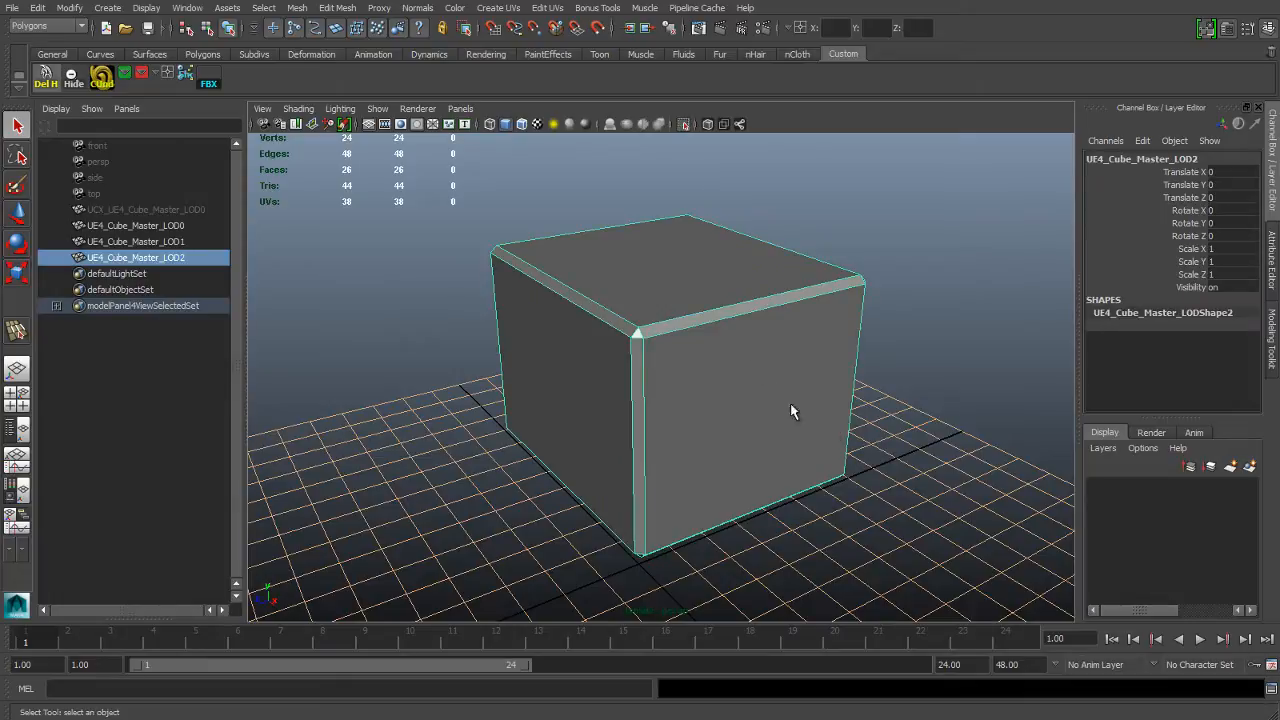
mouse_move(752, 390)
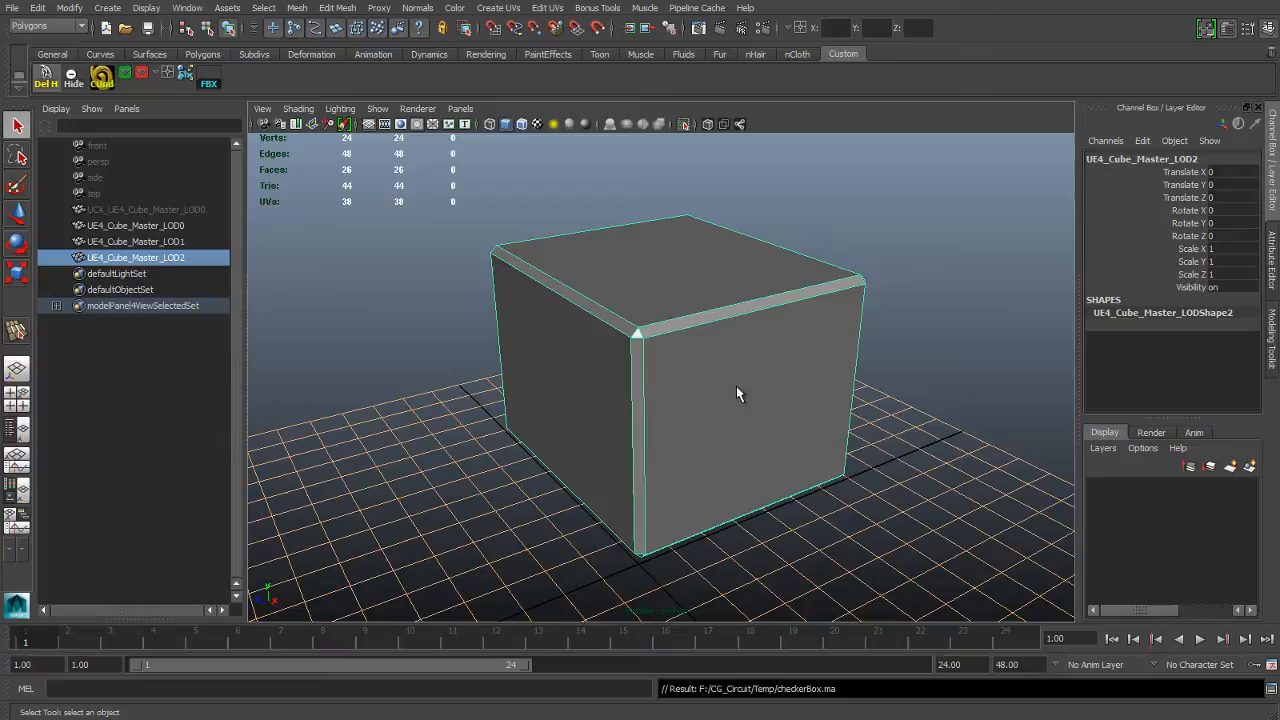
right_click(740, 392)
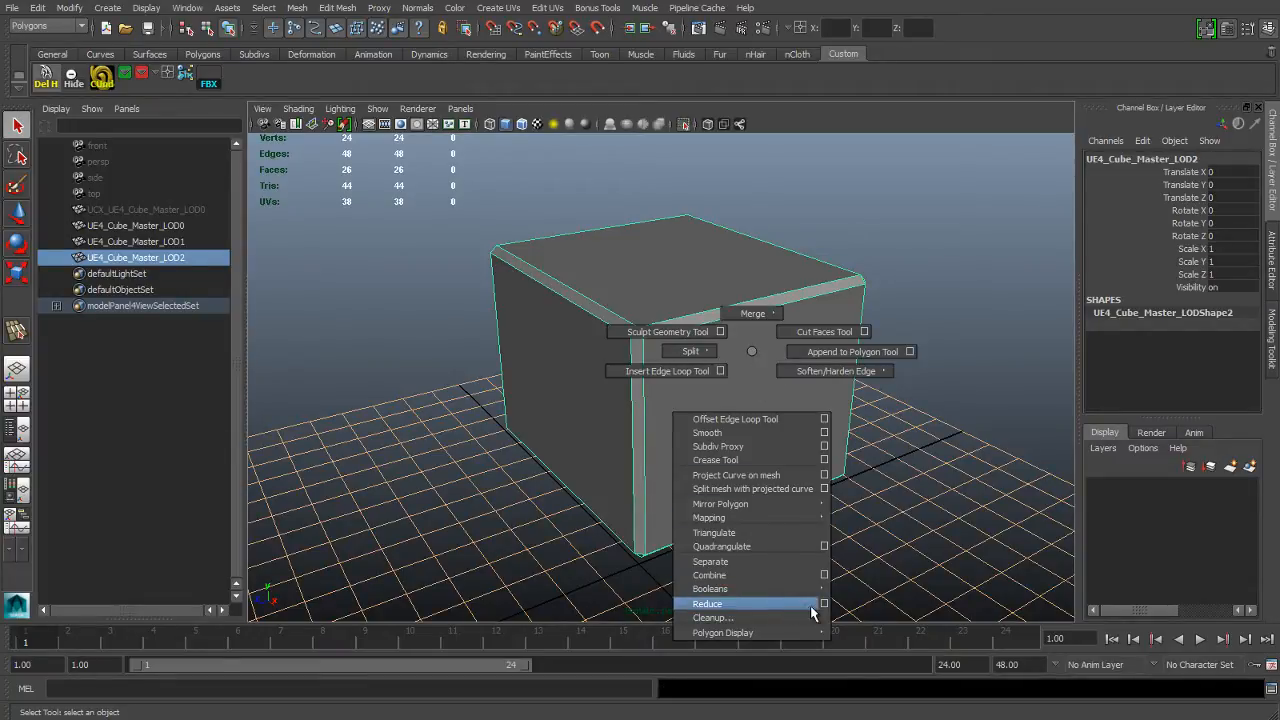
Step: Reduce the LOD2 cube by 50 percent with Hard edges preservation turned off
click(824, 604)
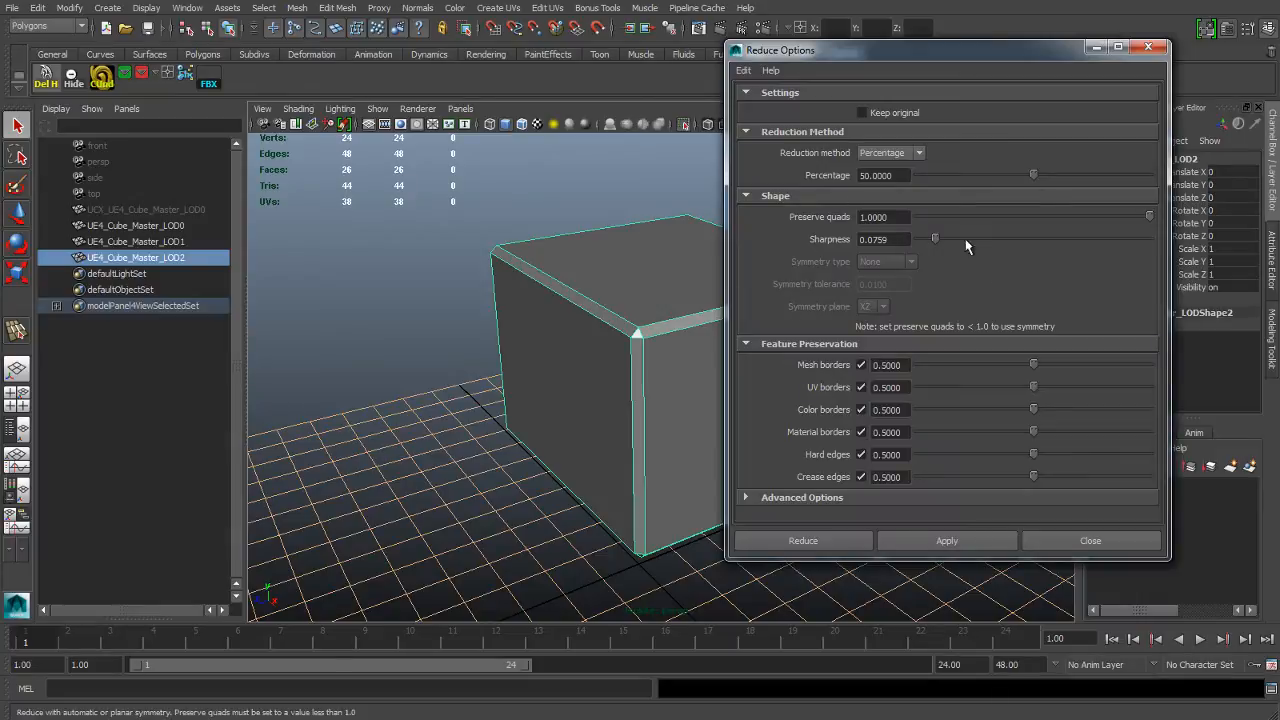
mouse_move(1044, 264)
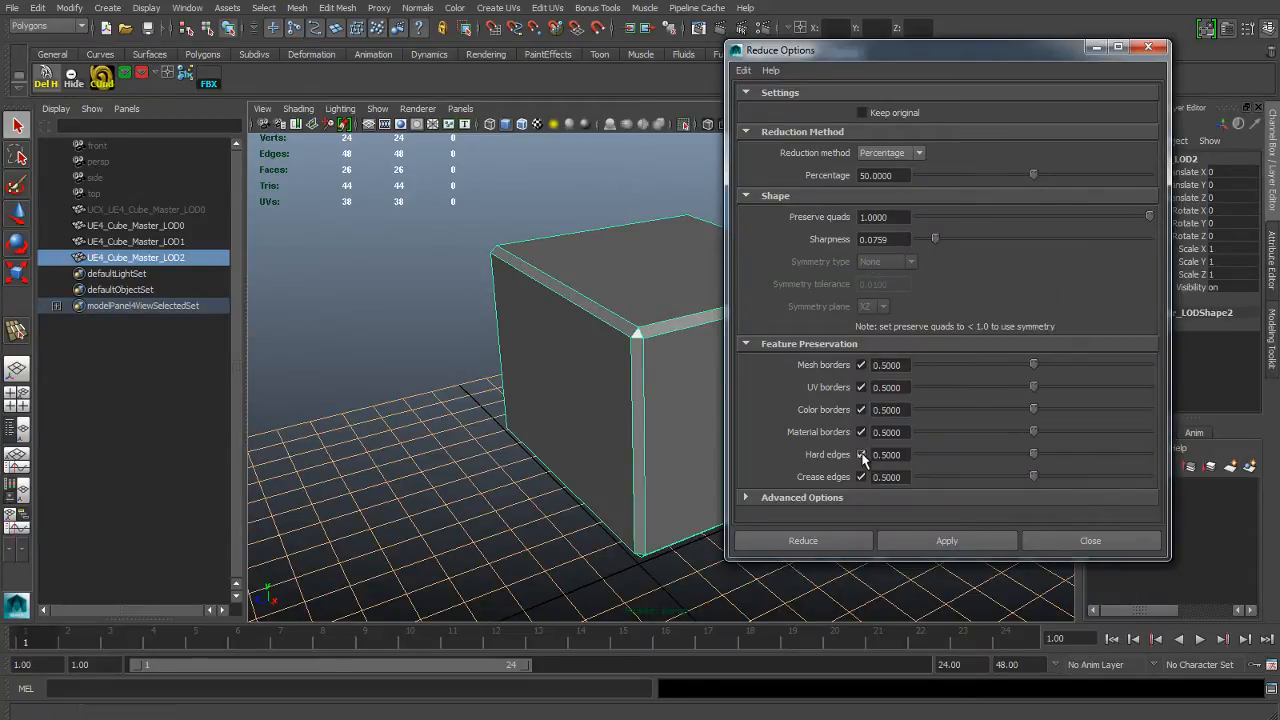
click(860, 454)
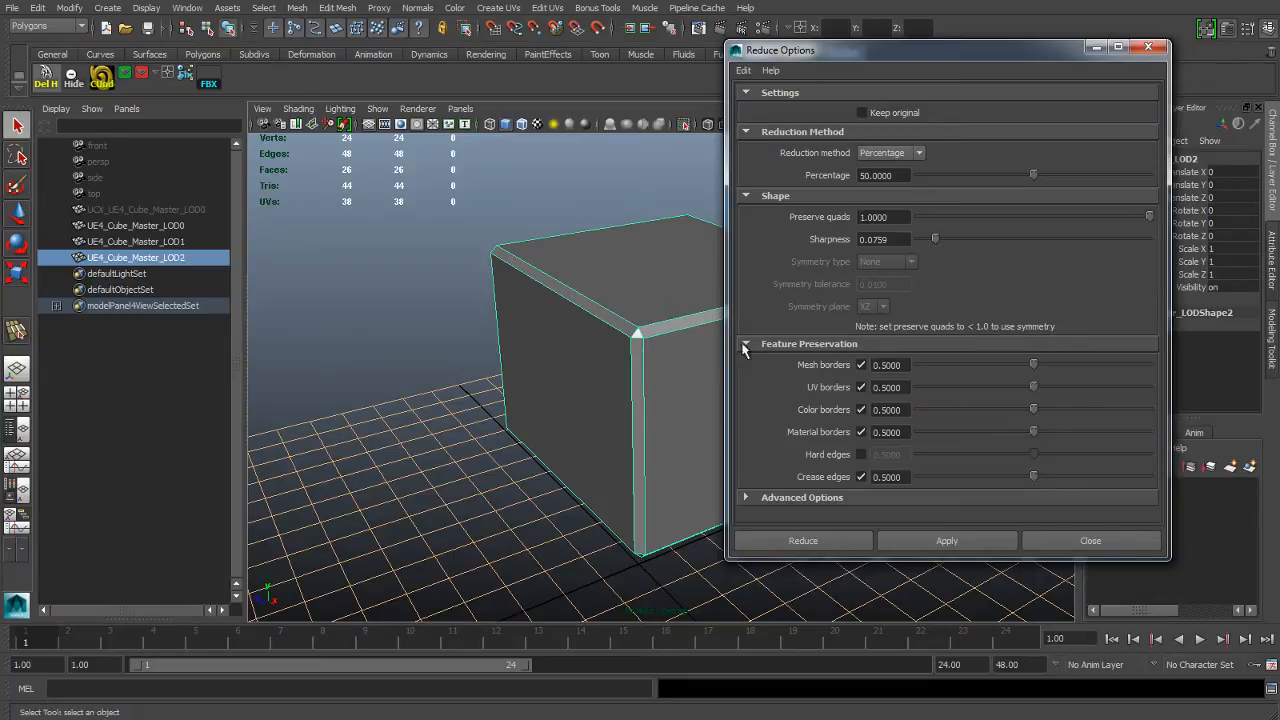
mouse_move(1104, 222)
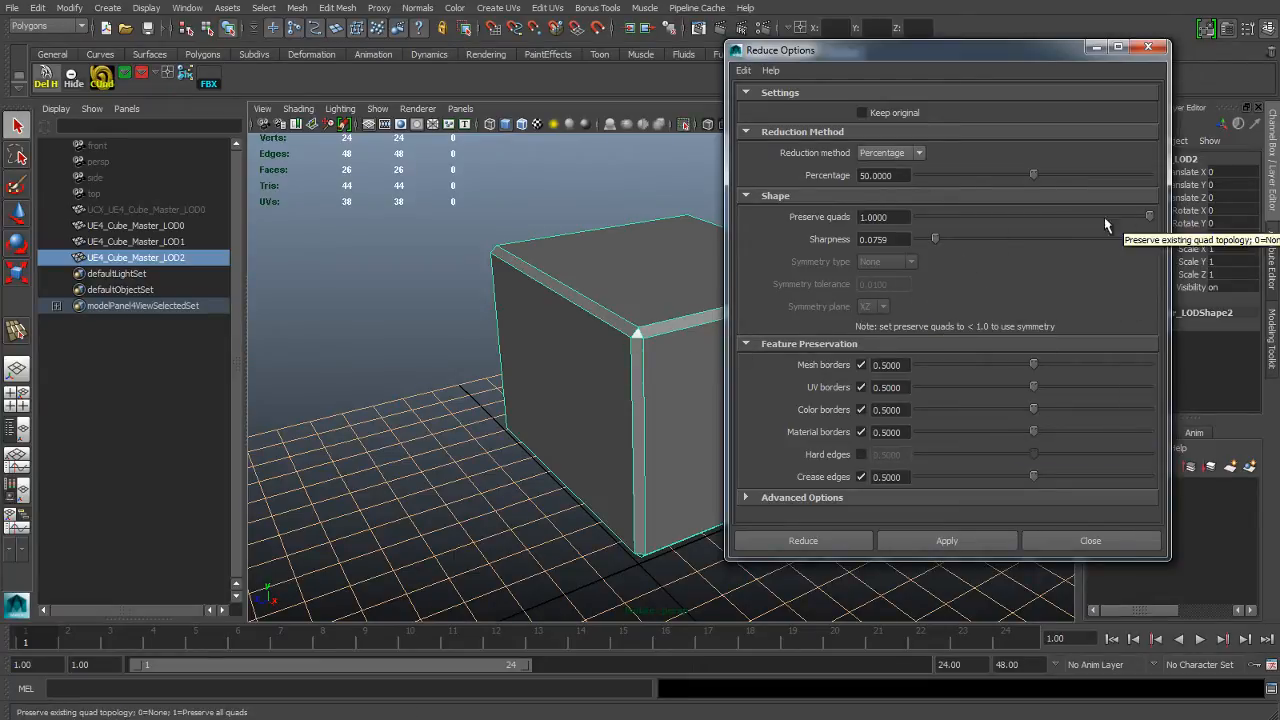
click(804, 540)
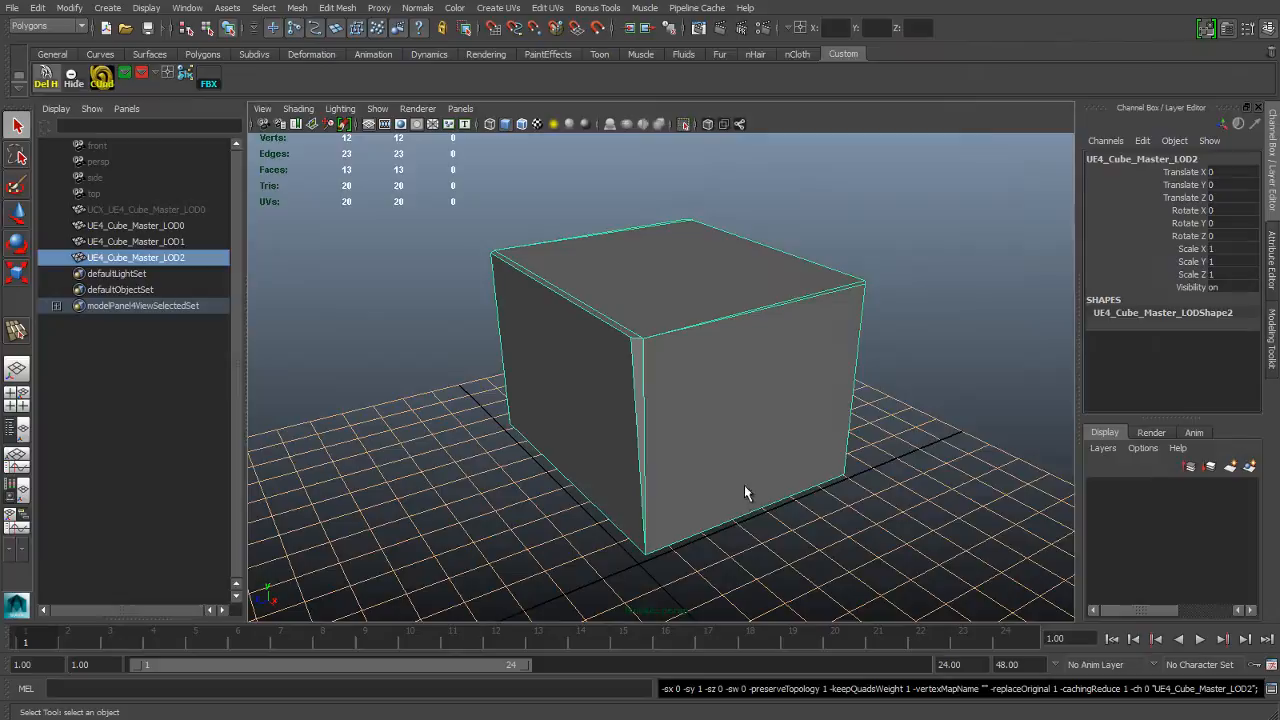
Step: Inspect the reduced LOD2 cube in wireframe and shaded display from several angles
drag(744, 490, 732, 376)
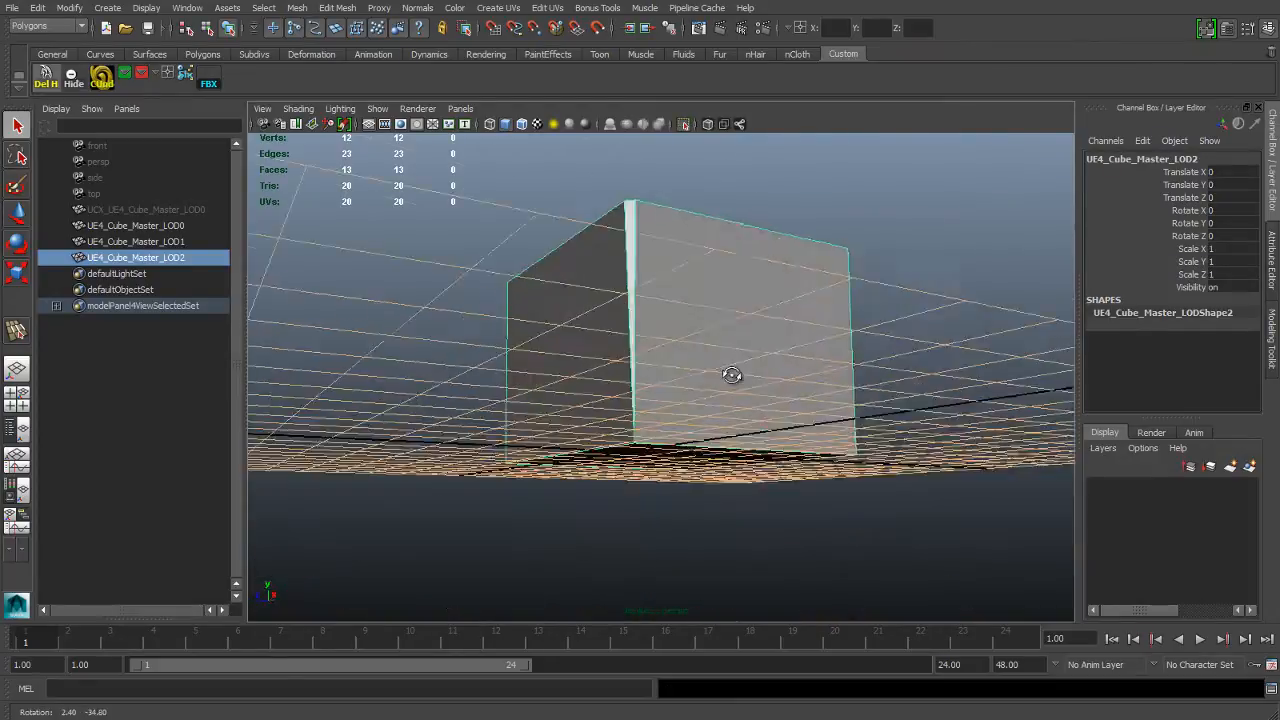
drag(732, 376, 648, 432)
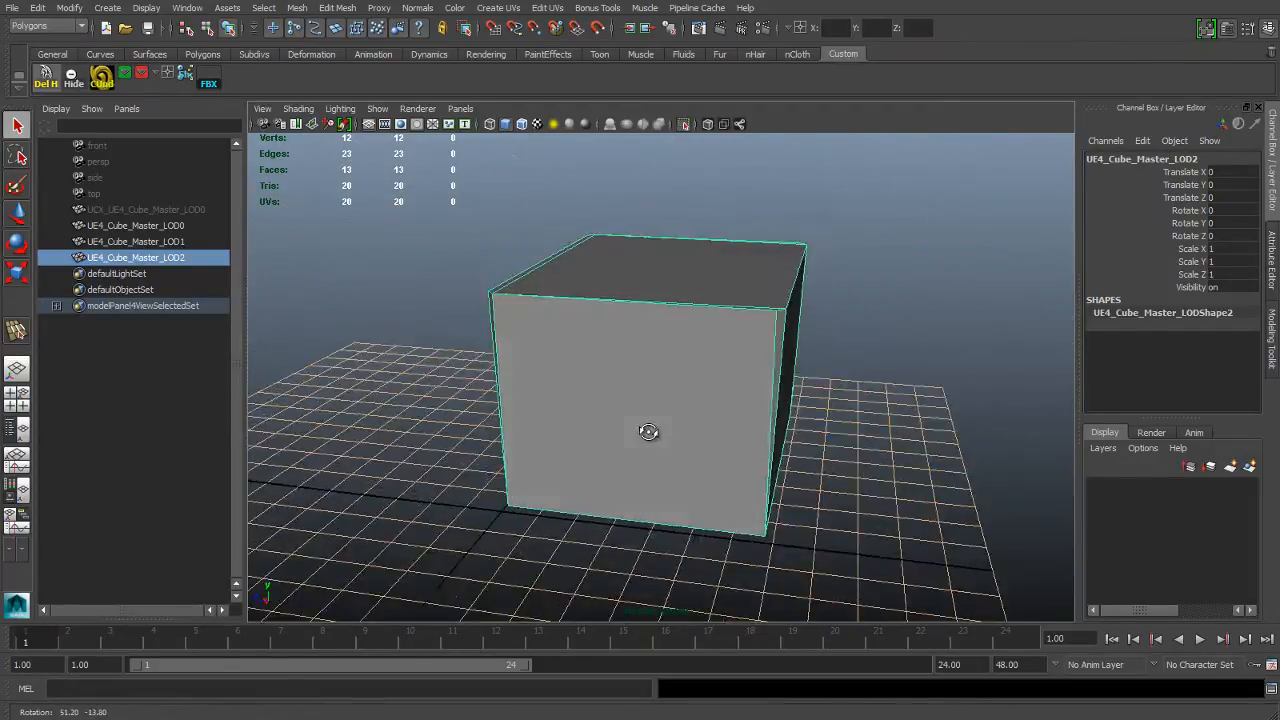
drag(648, 432, 744, 442)
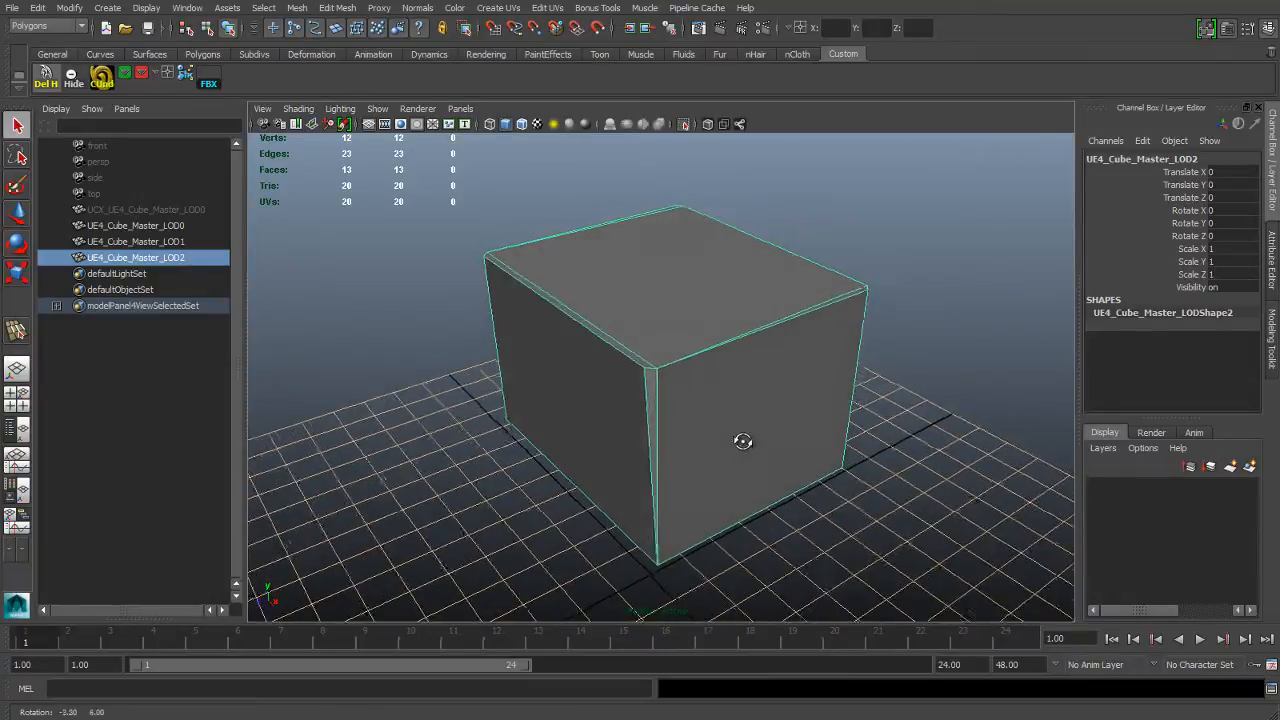
key(4)
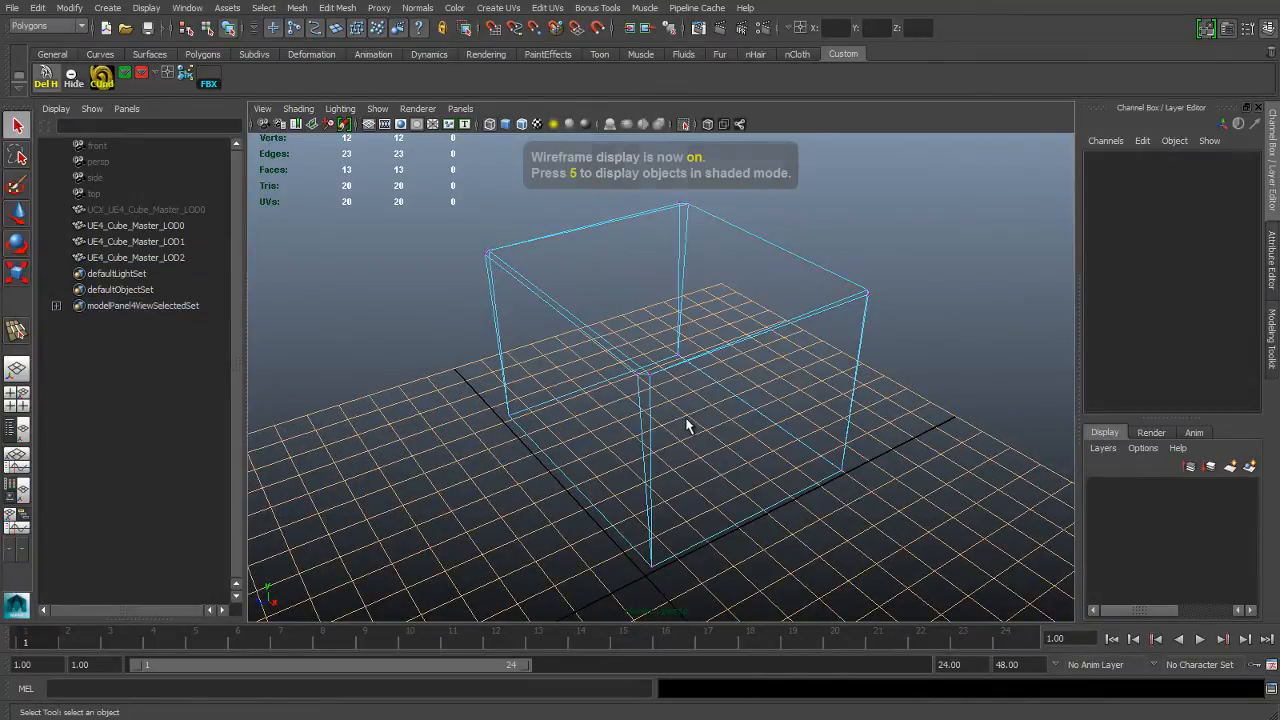
key(5)
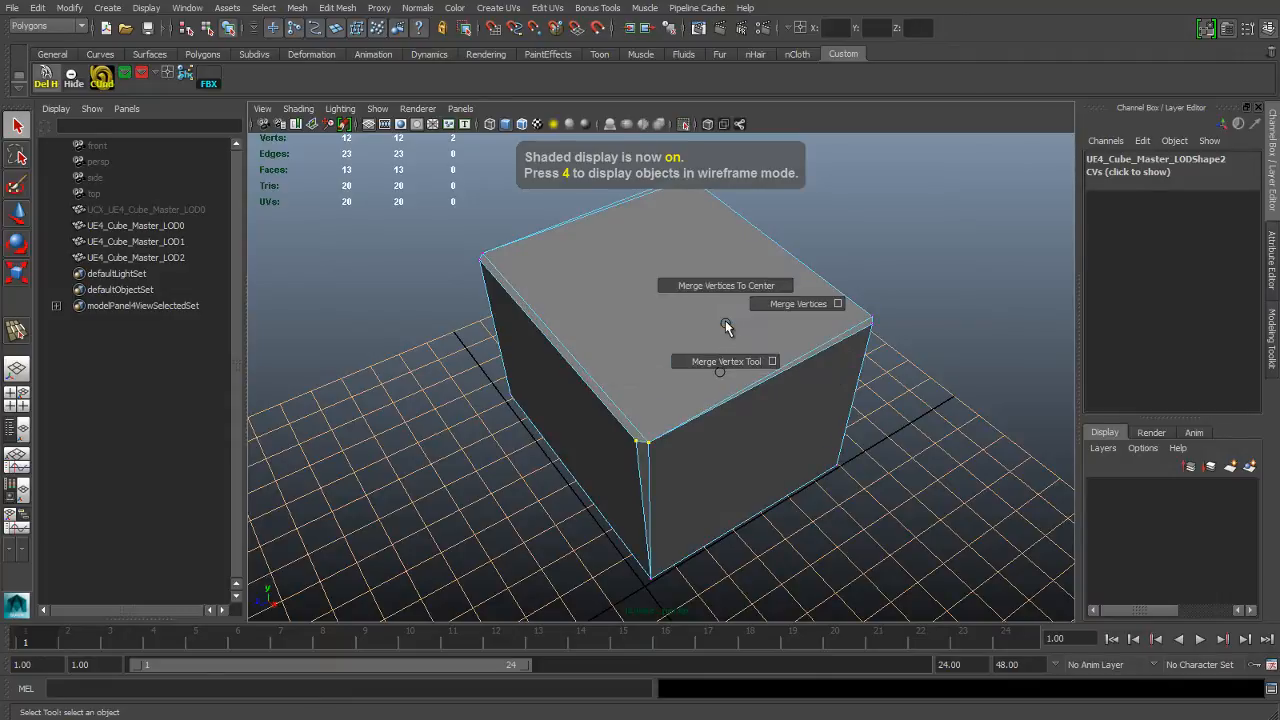
Step: Merge the stray vertices into the corners so the LOD2 cube becomes a clean 8-vertex box
click(726, 284)
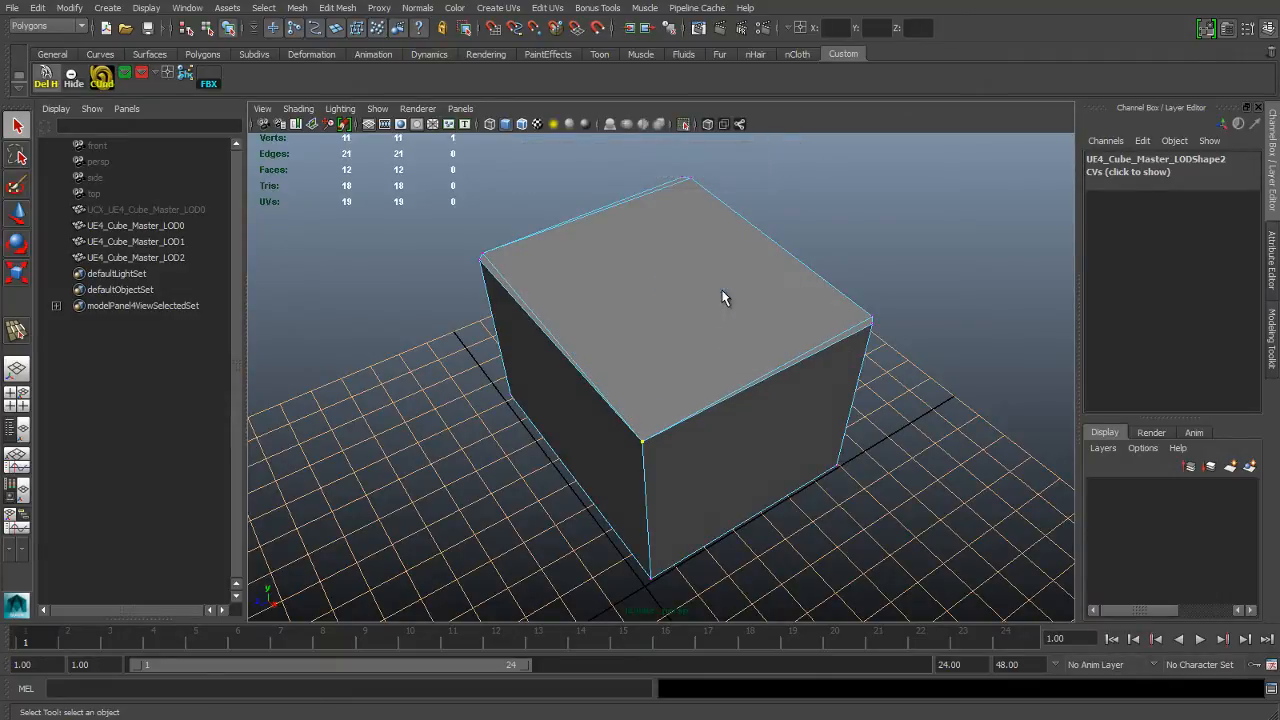
drag(724, 296, 740, 436)
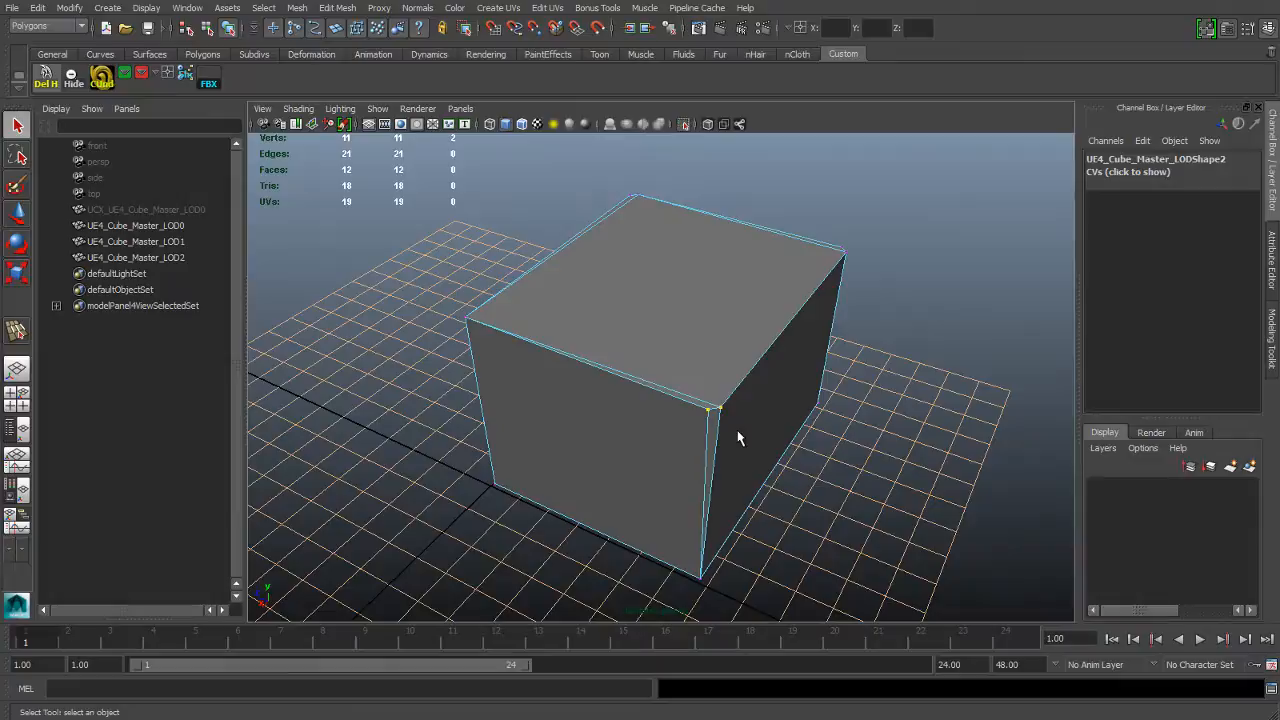
drag(740, 438, 656, 438)
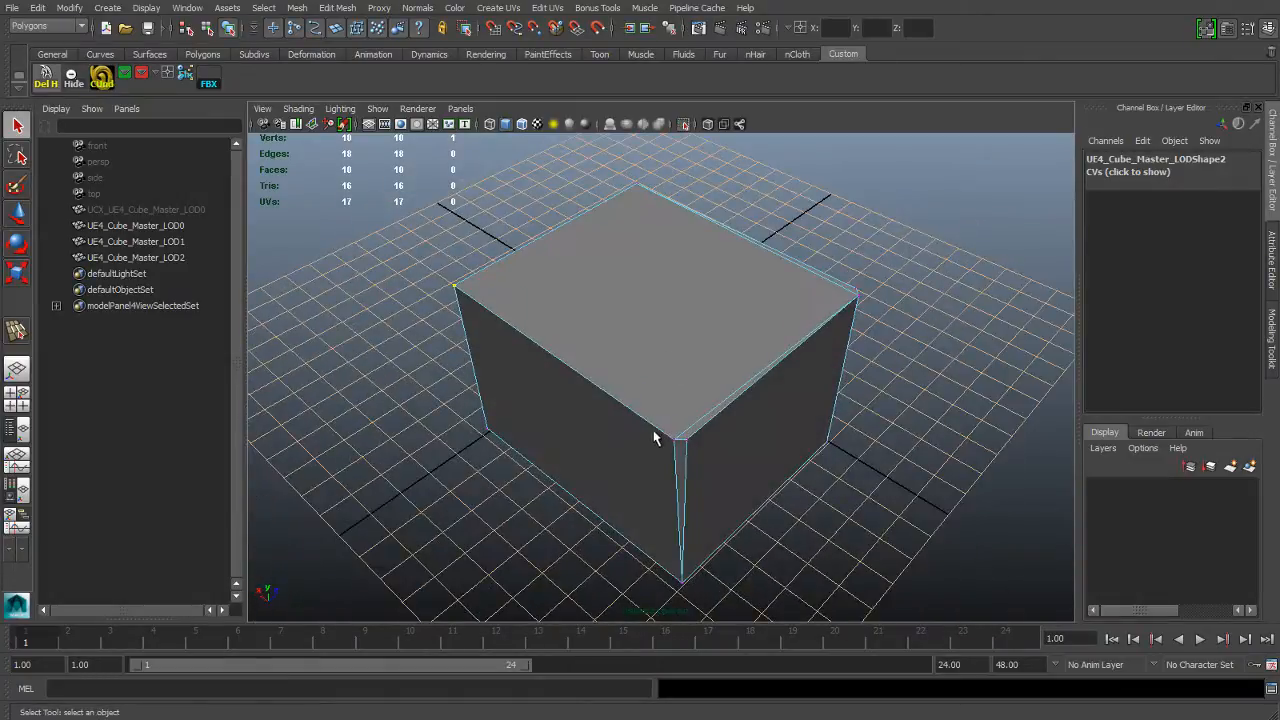
drag(656, 440, 728, 476)
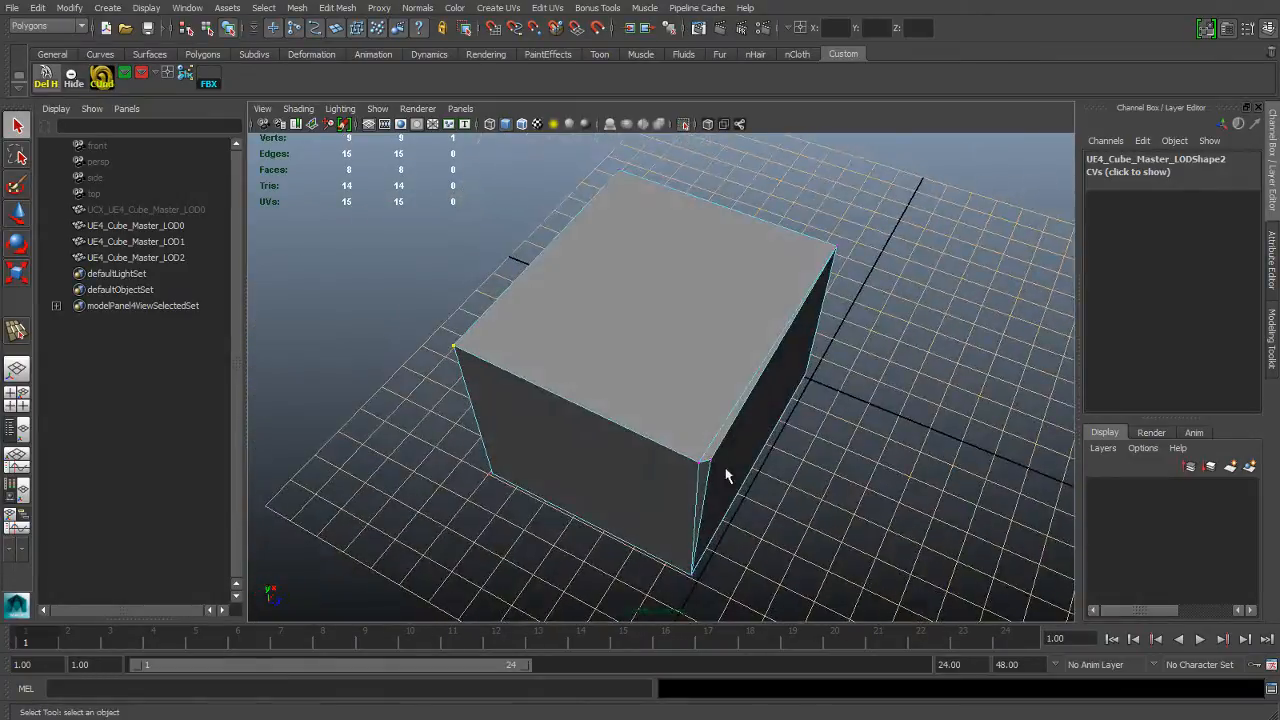
drag(728, 476, 832, 412)
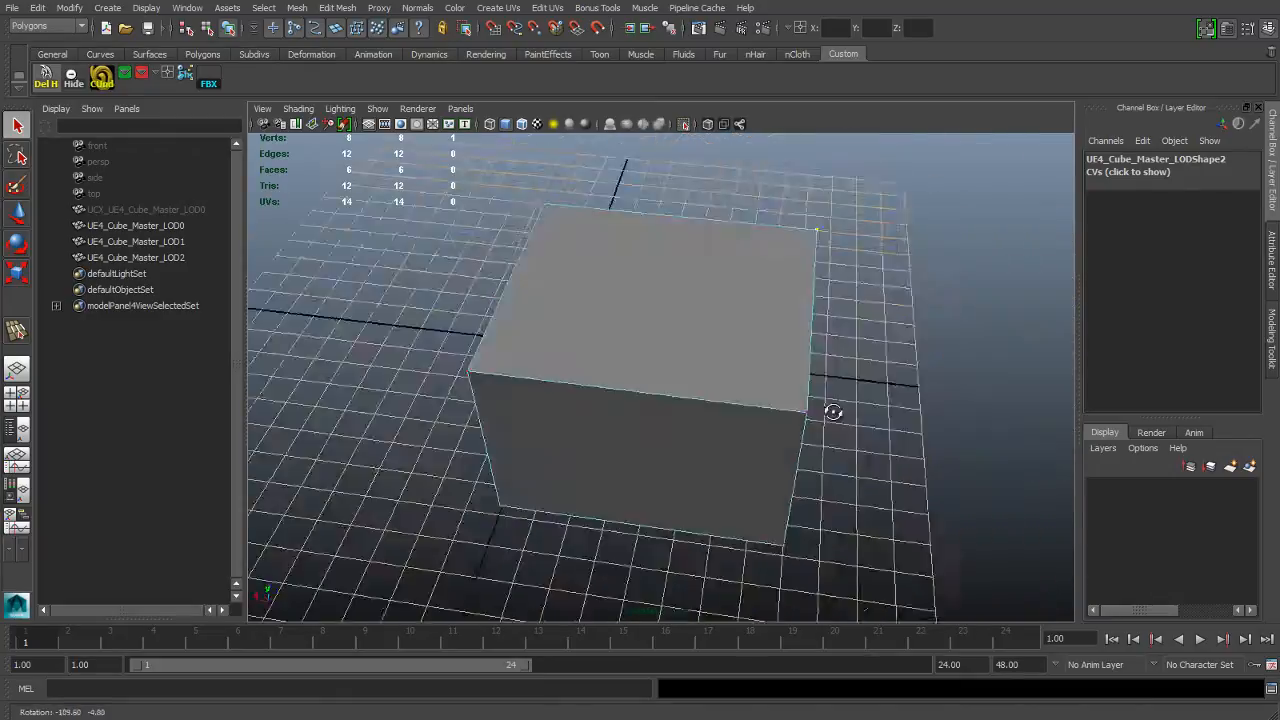
drag(832, 412, 804, 398)
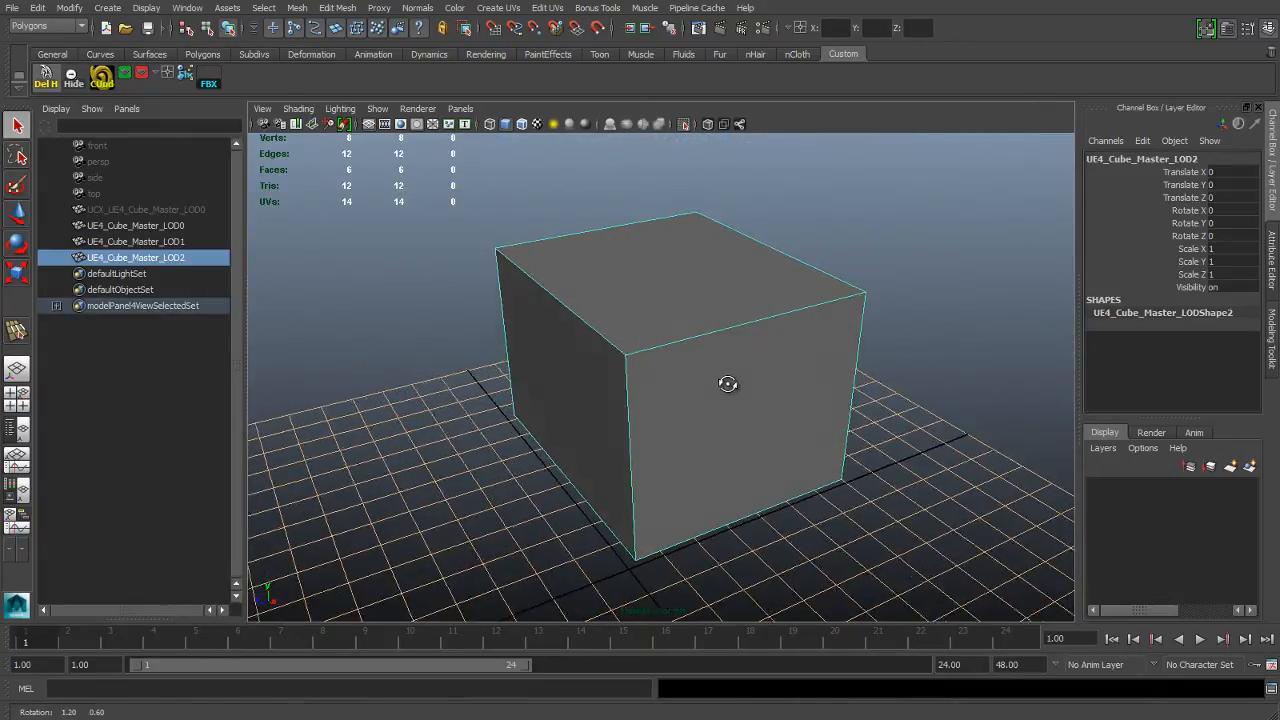
drag(728, 384, 756, 420)
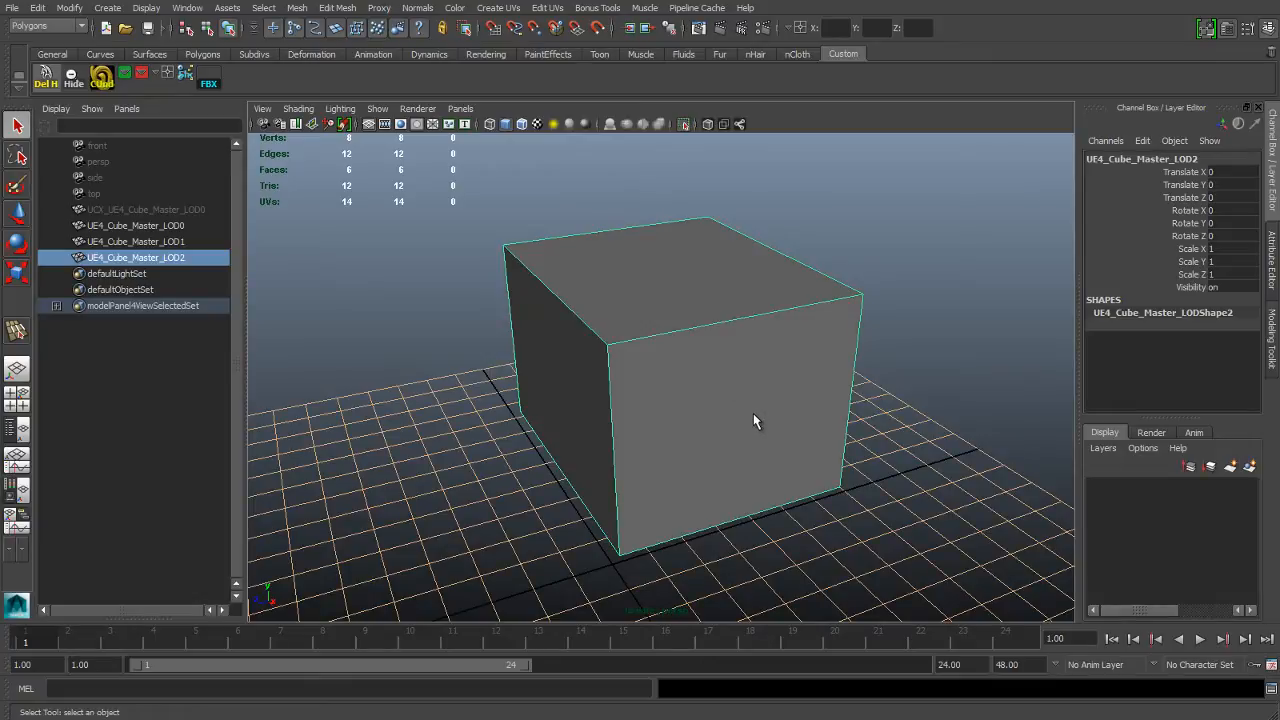
mouse_move(370, 344)
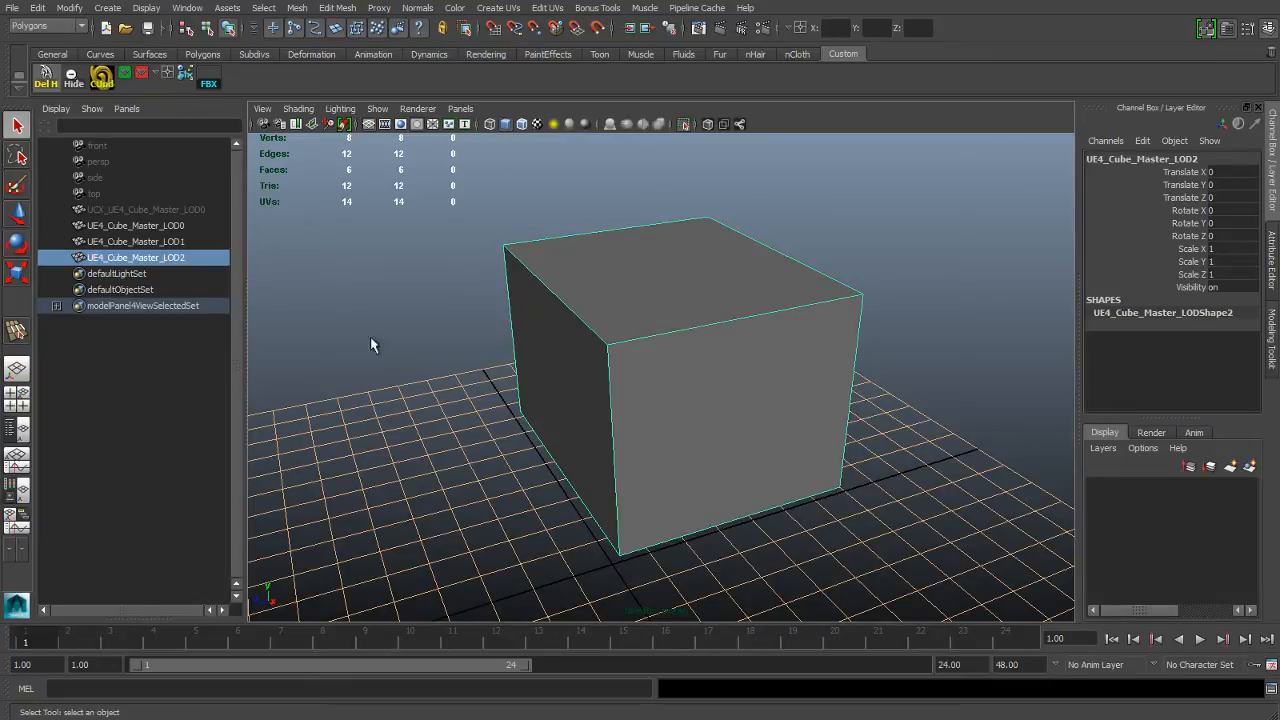
click(136, 224)
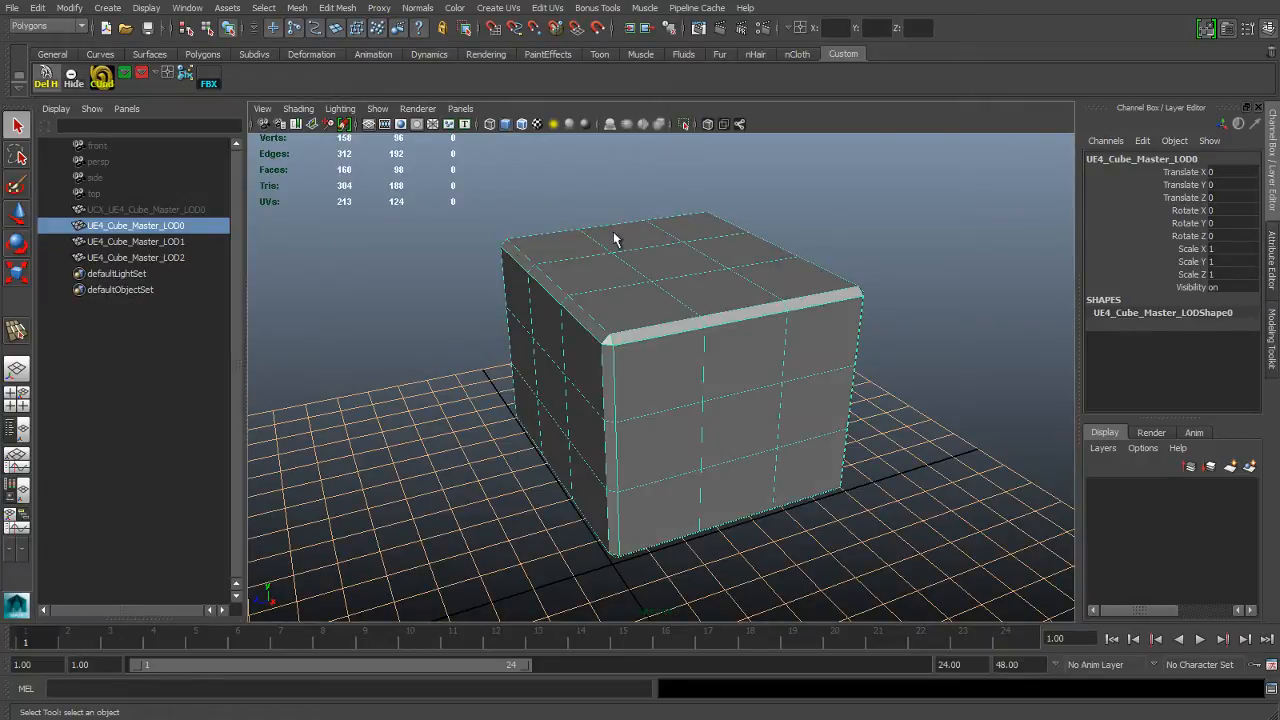
click(136, 240)
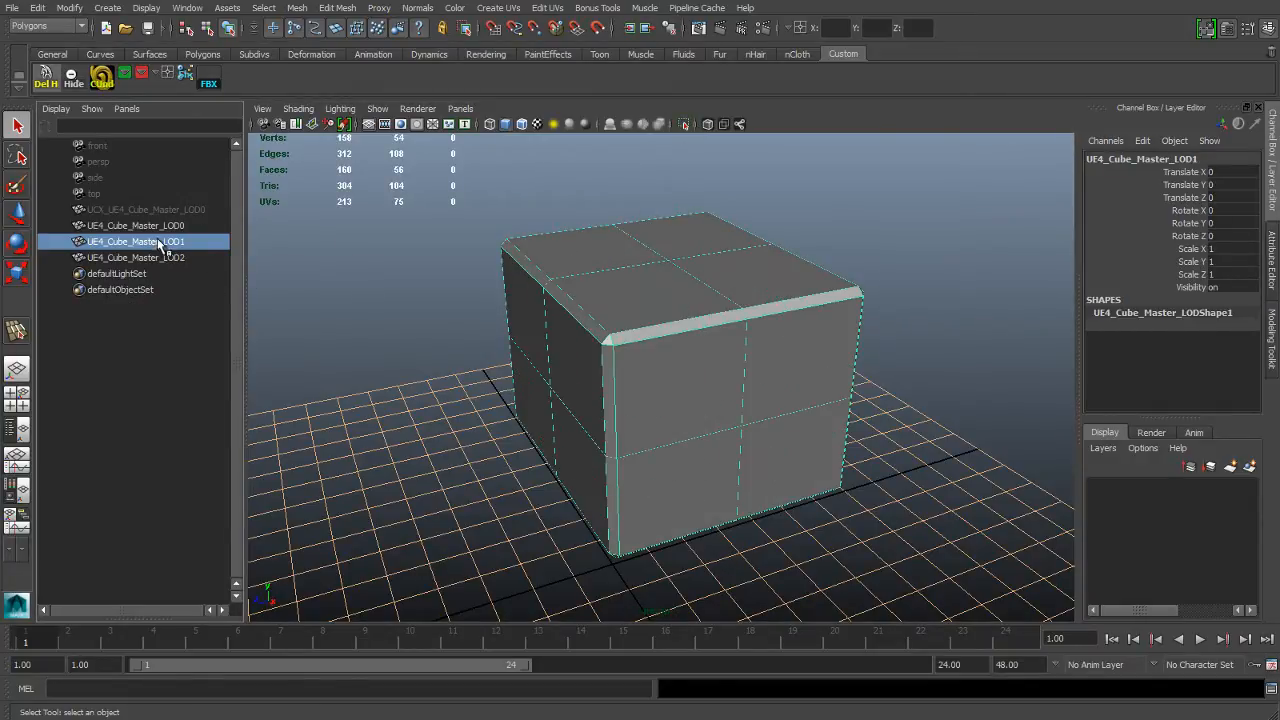
click(136, 256)
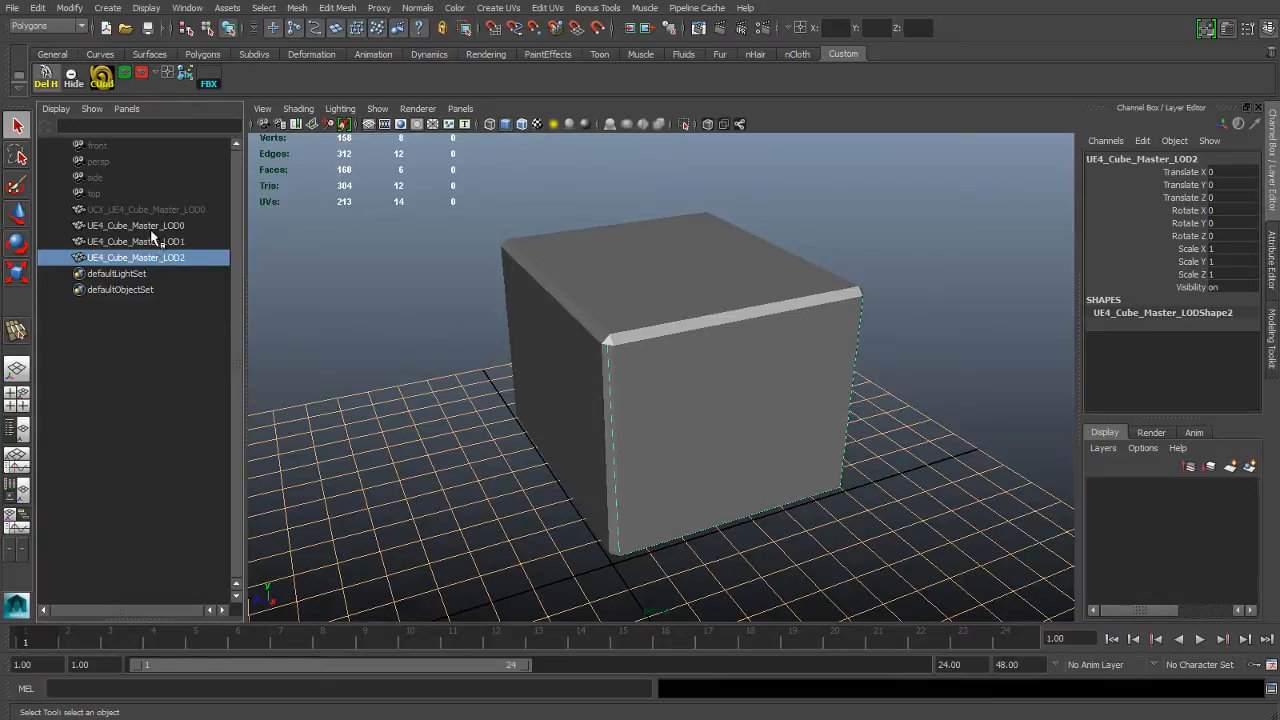
click(134, 224)
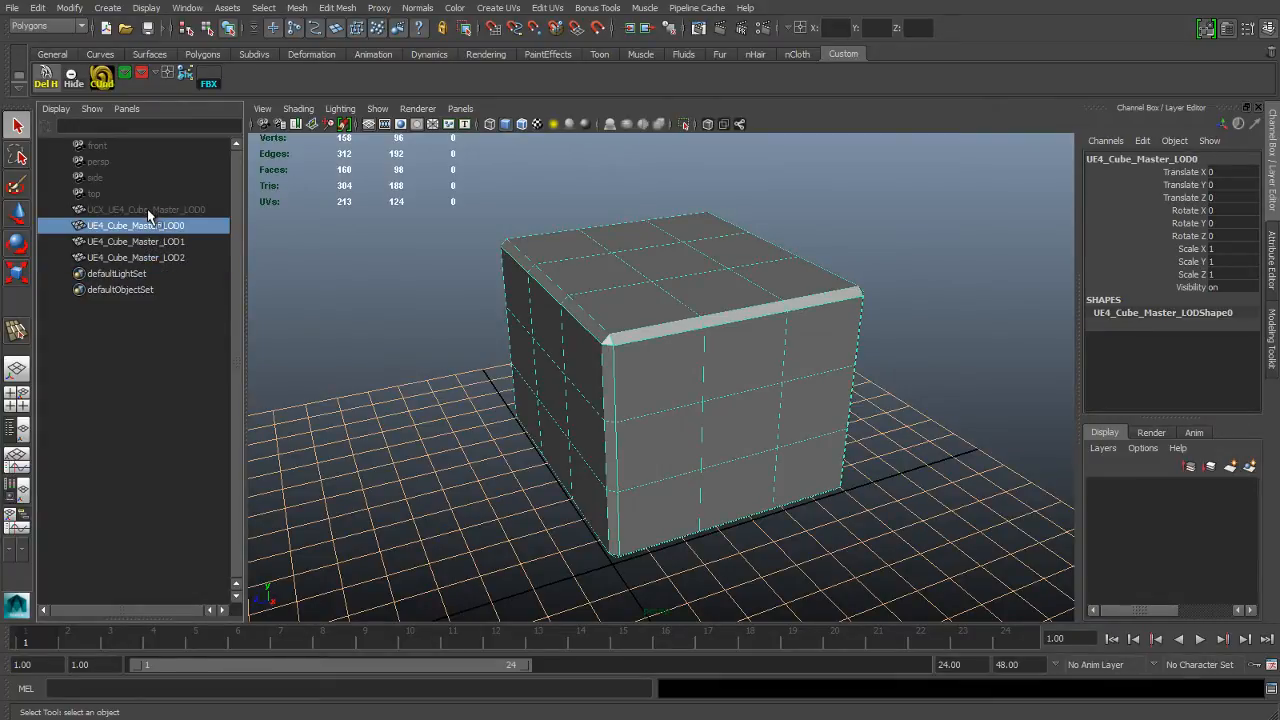
click(376, 308)
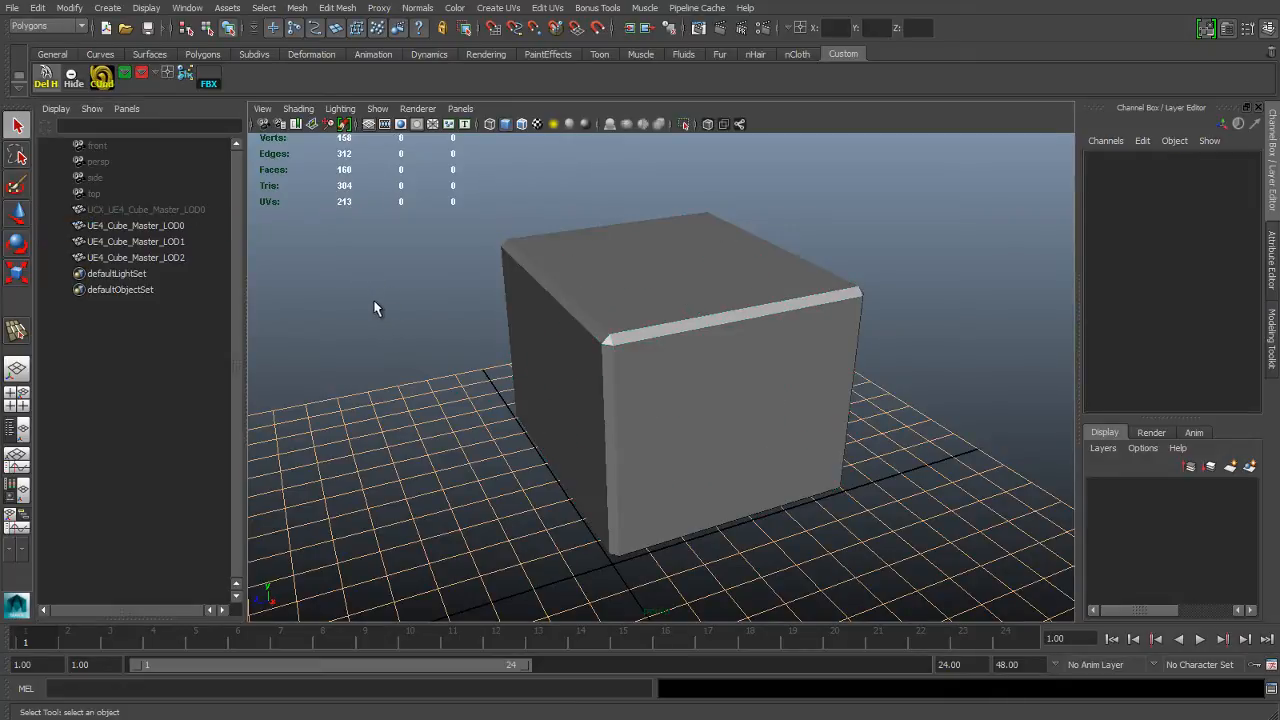
mouse_move(344, 300)
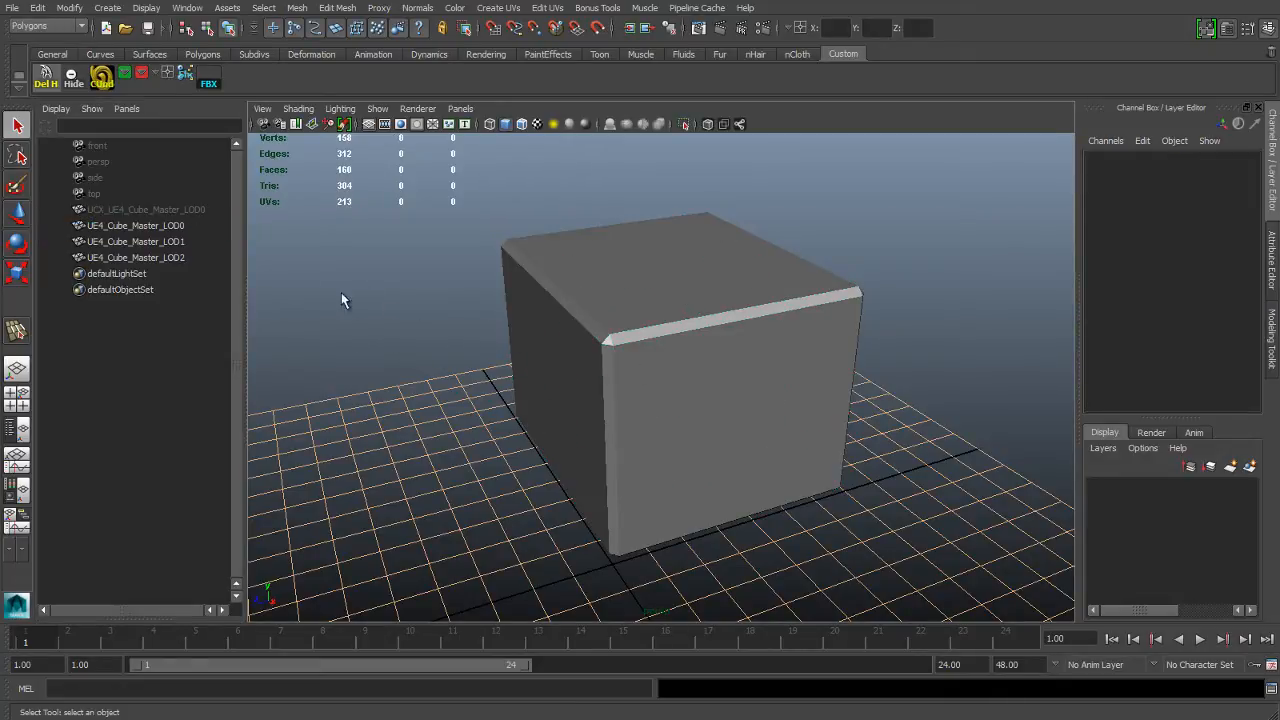
mouse_move(476, 324)
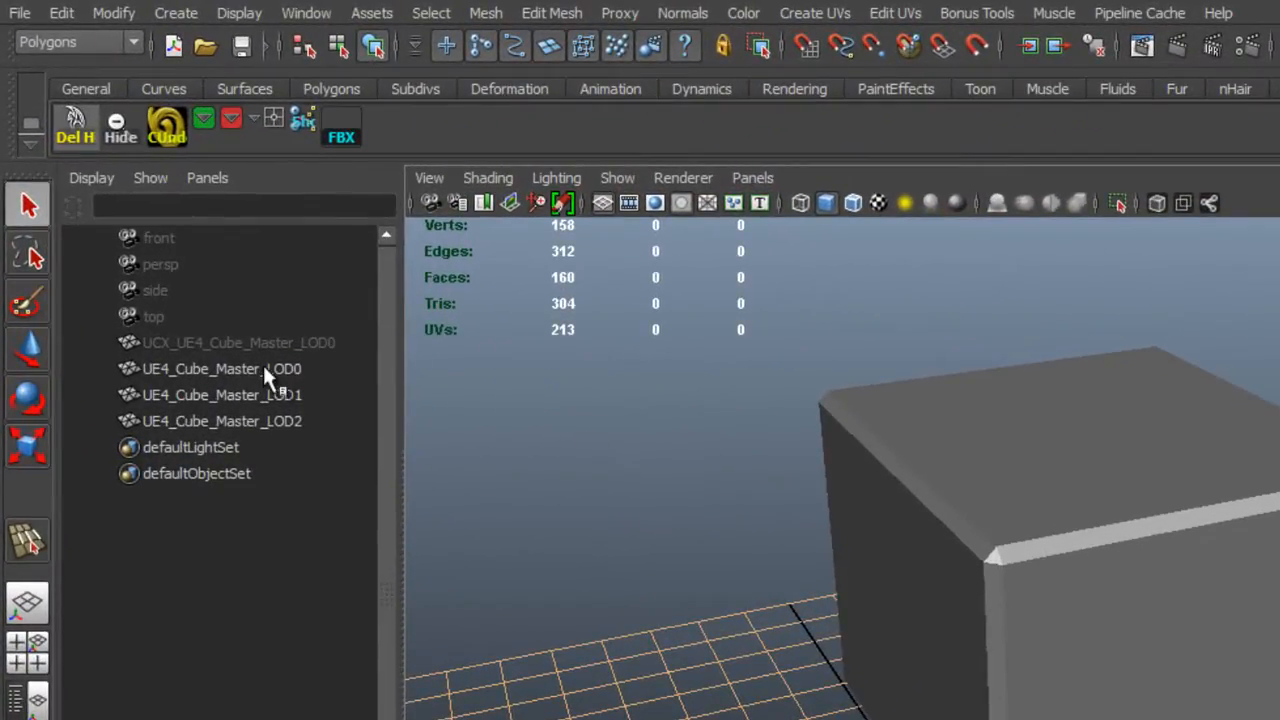
Step: Select the LOD0, LOD1 and LOD2 cube meshes together in the Outliner
click(220, 368)
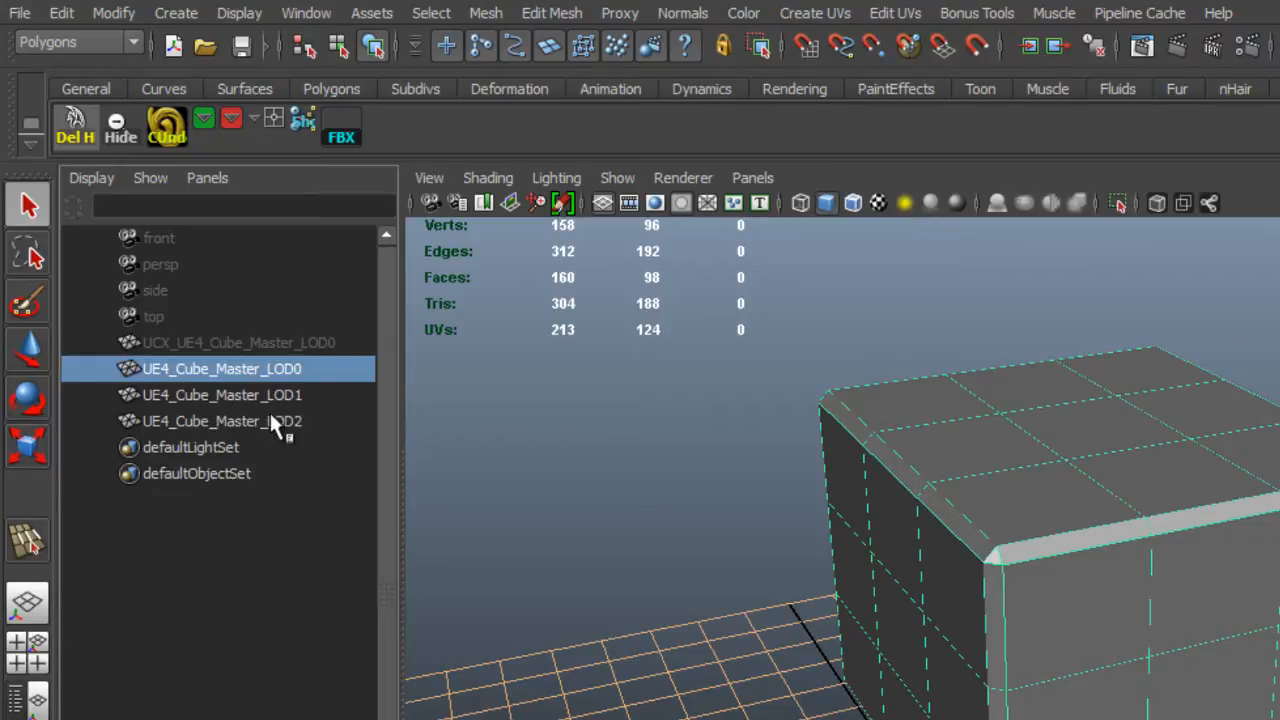
click(222, 396)
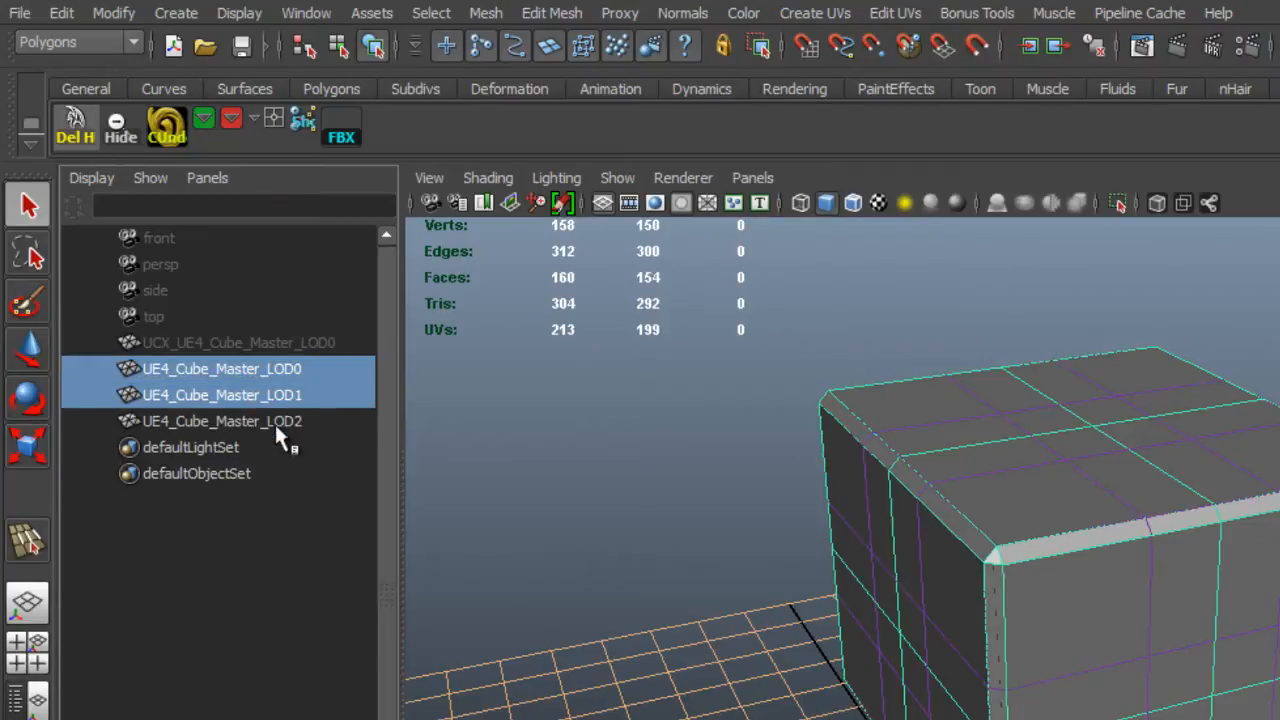
click(222, 420)
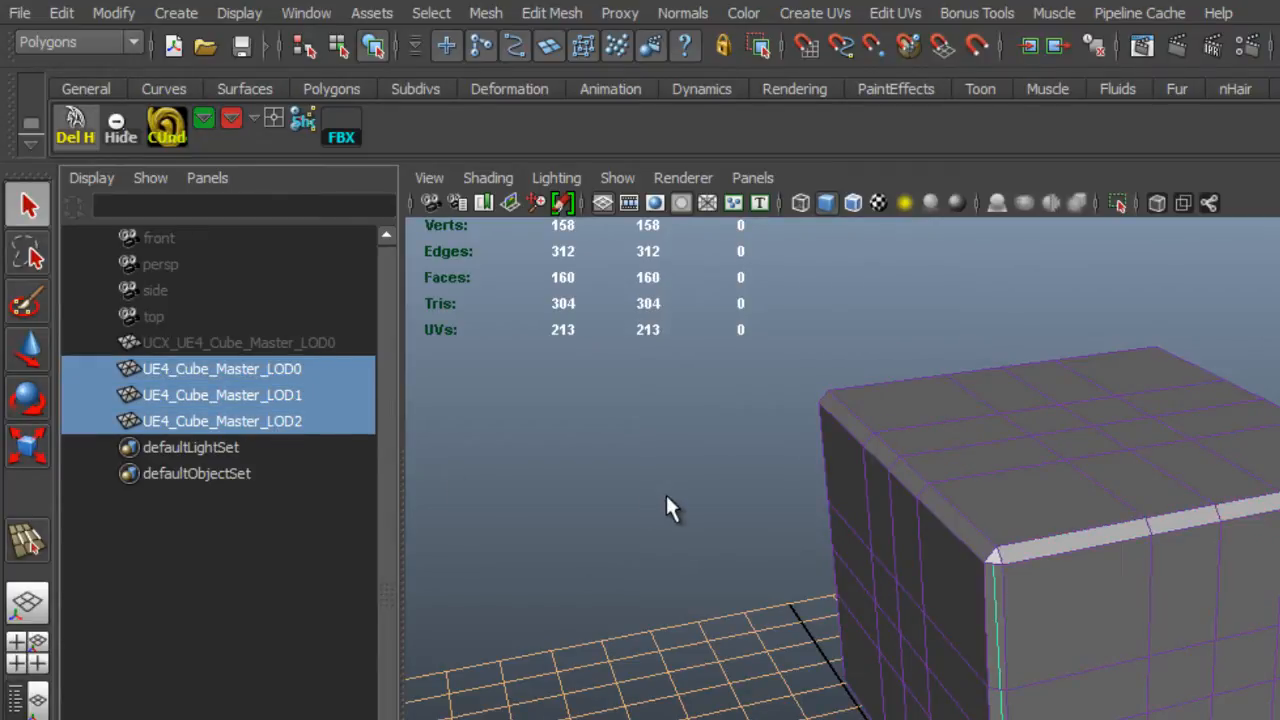
mouse_move(144, 84)
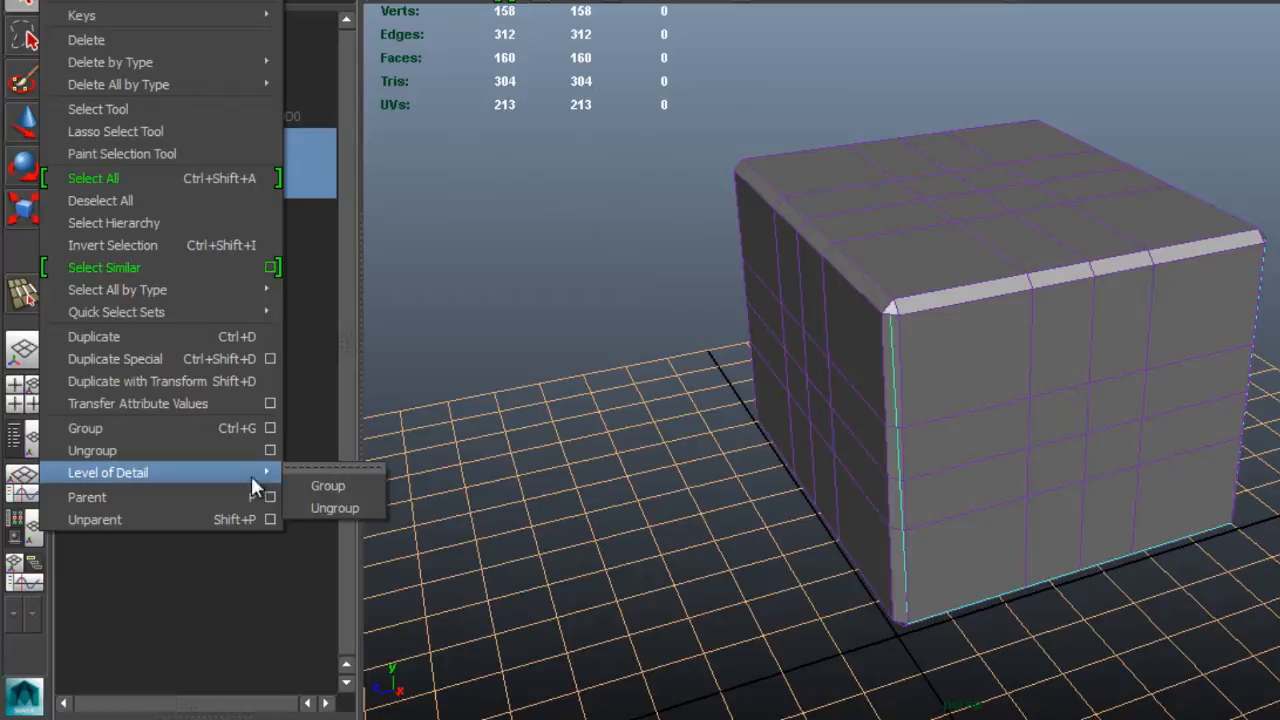
mouse_move(328, 486)
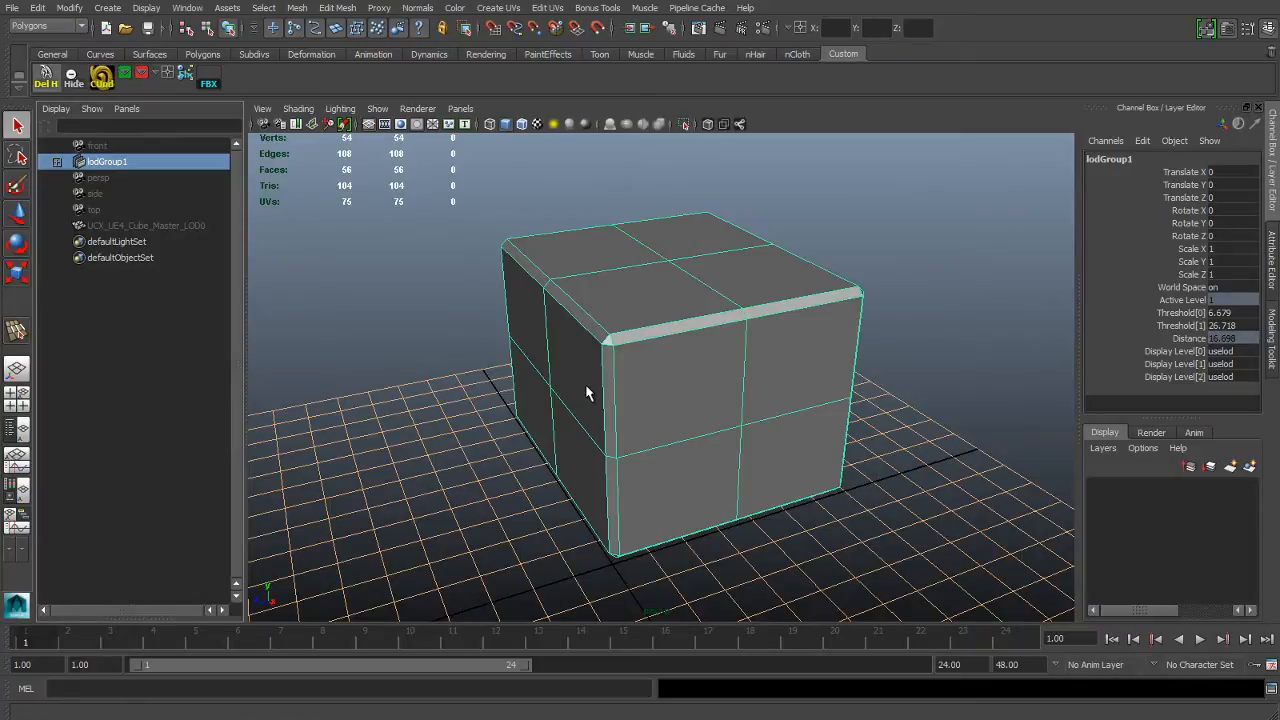
Step: Dolly the camera in to about distance 5.4 so lodGroup1 shows the detailed LOD0 mesh
click(56, 160)
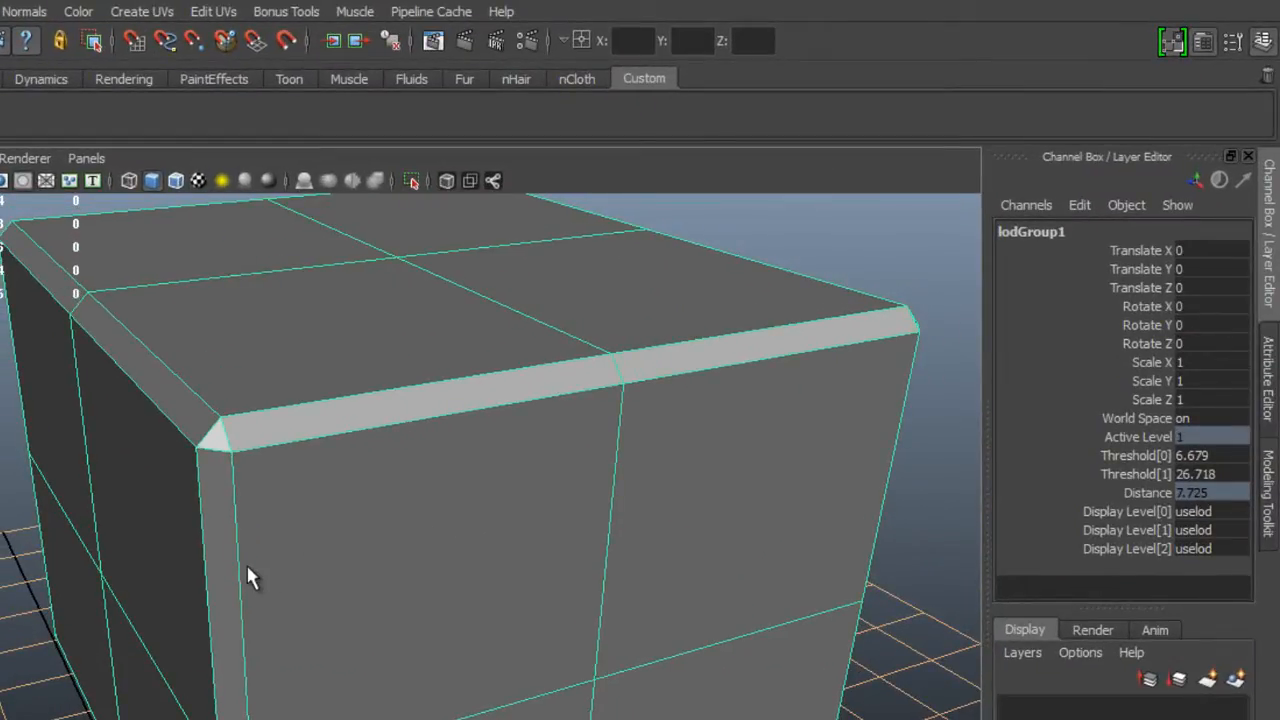
drag(250, 576, 308, 544)
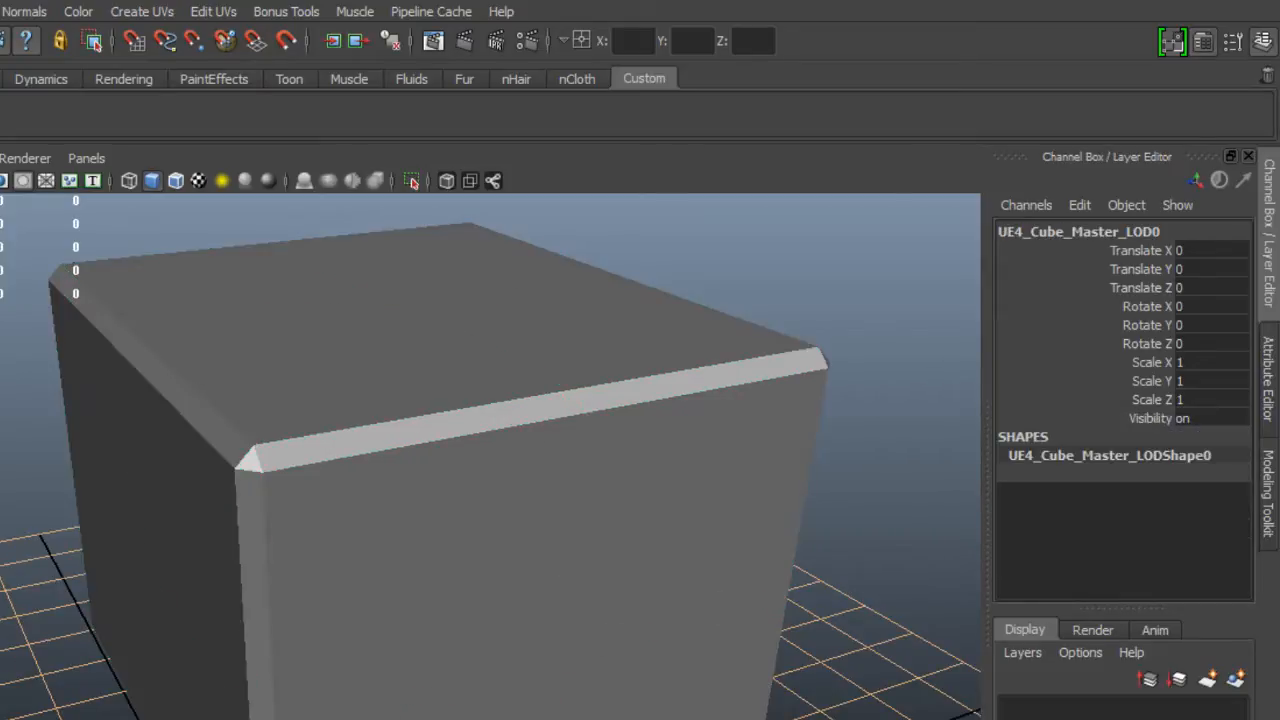
click(596, 560)
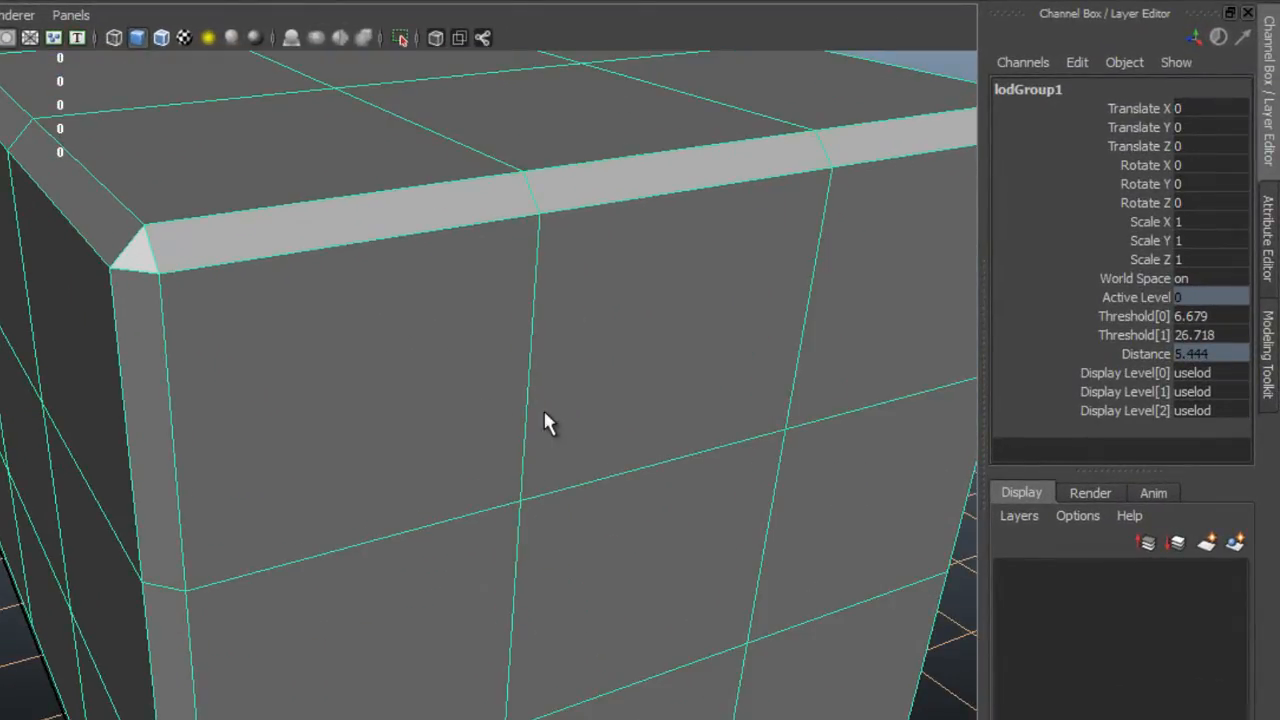
mouse_move(532, 412)
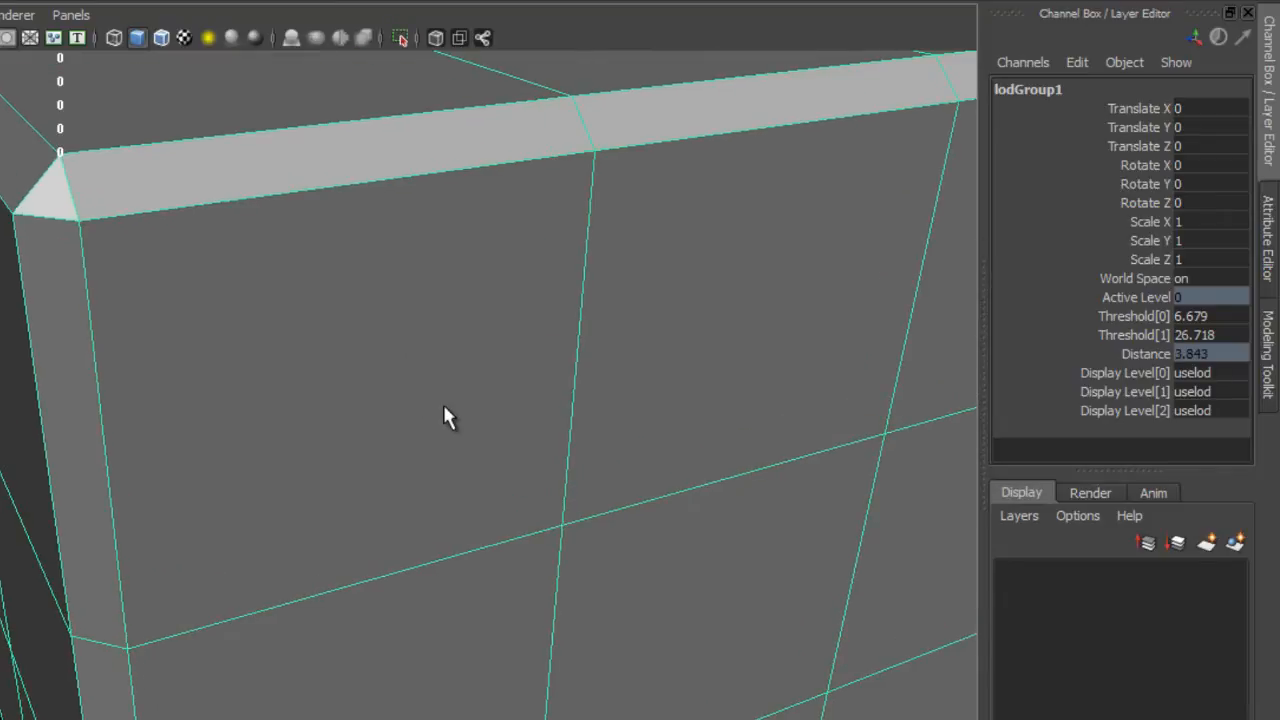
Step: Pull the camera back to about distance 12 so lodGroup1 switches to the LOD1 mesh
drag(448, 416, 398, 408)
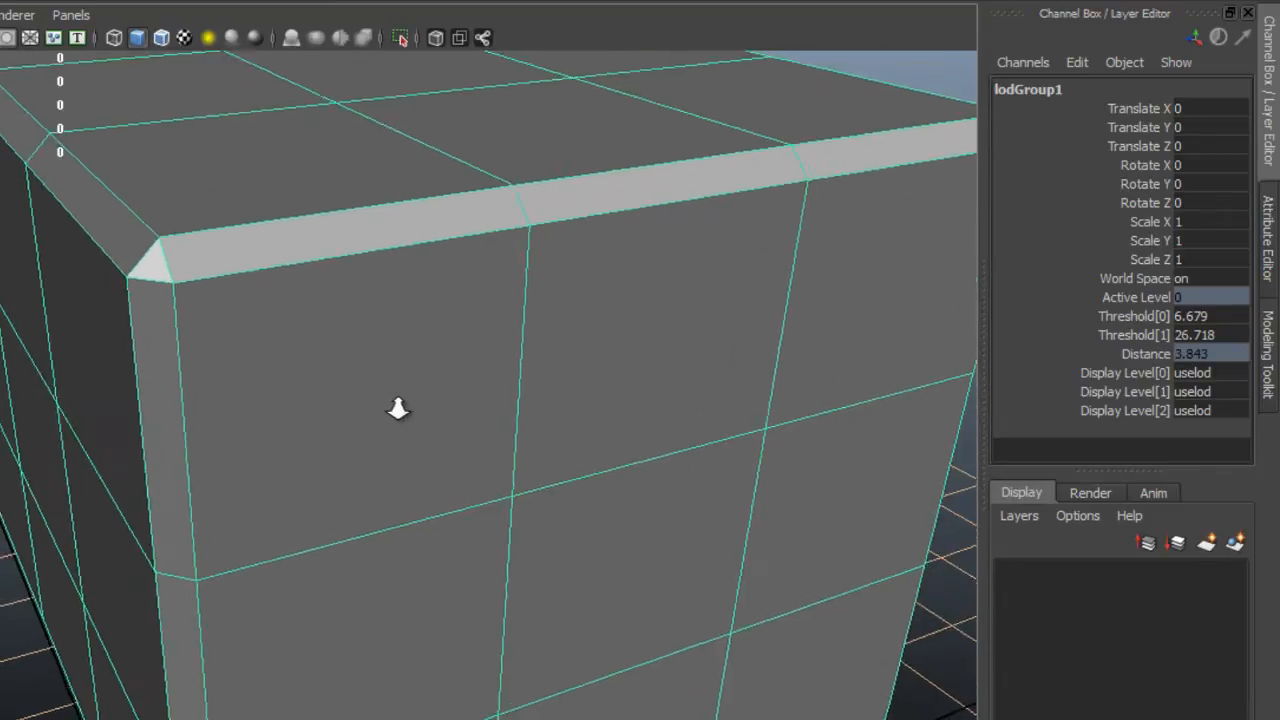
drag(398, 408, 538, 404)
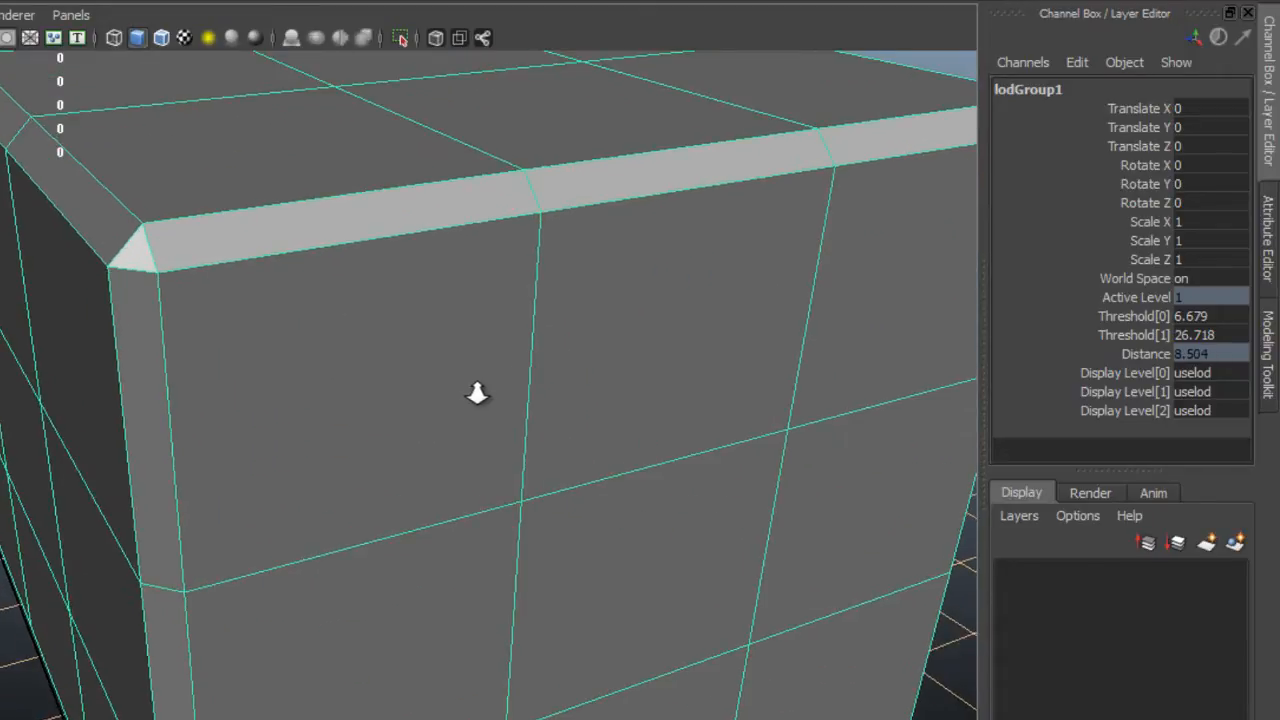
drag(476, 392, 570, 432)
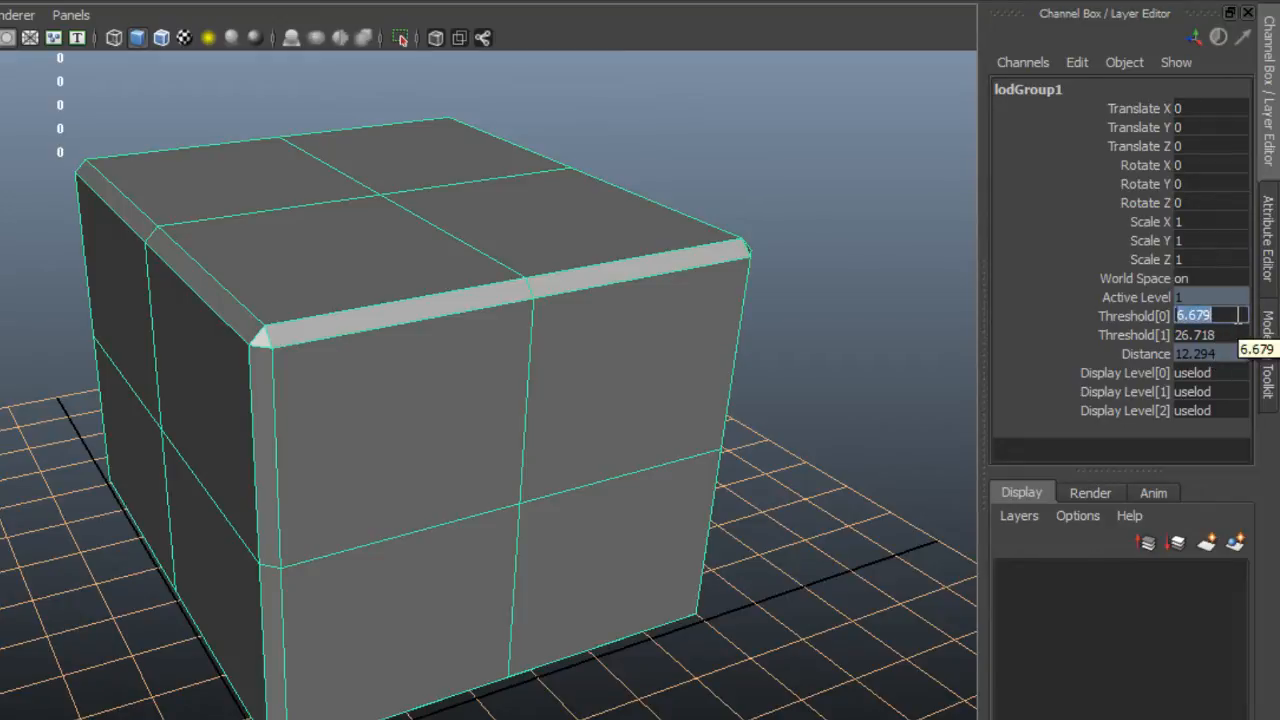
Step: Set lodGroup1 Threshold[0] to 16 and Threshold[1] to 42 and test the switching distance
text(12)
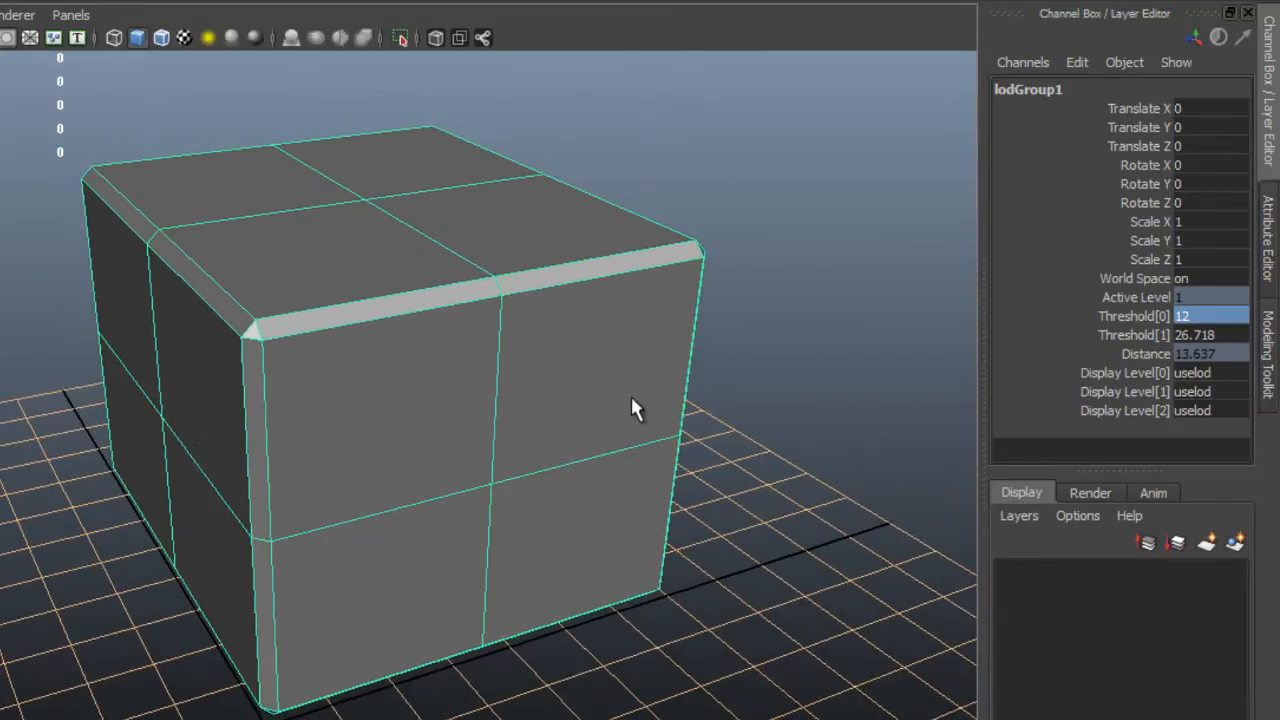
drag(640, 408, 596, 410)
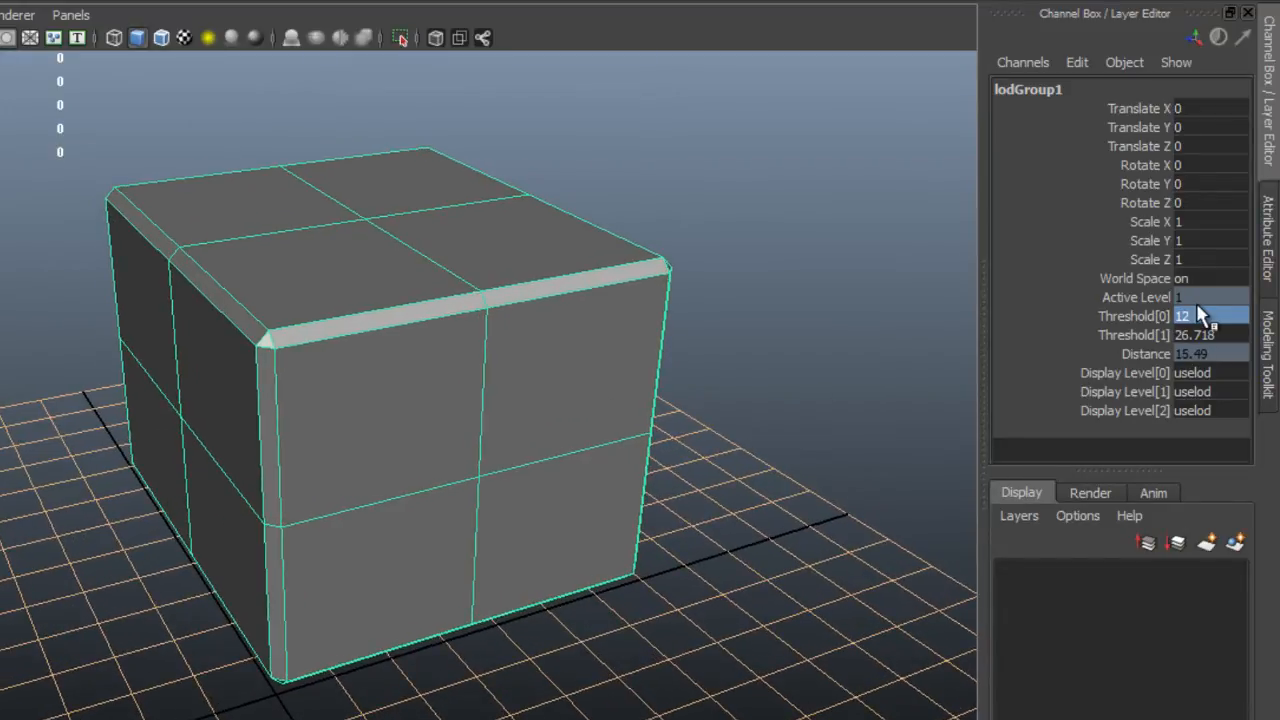
text(16)
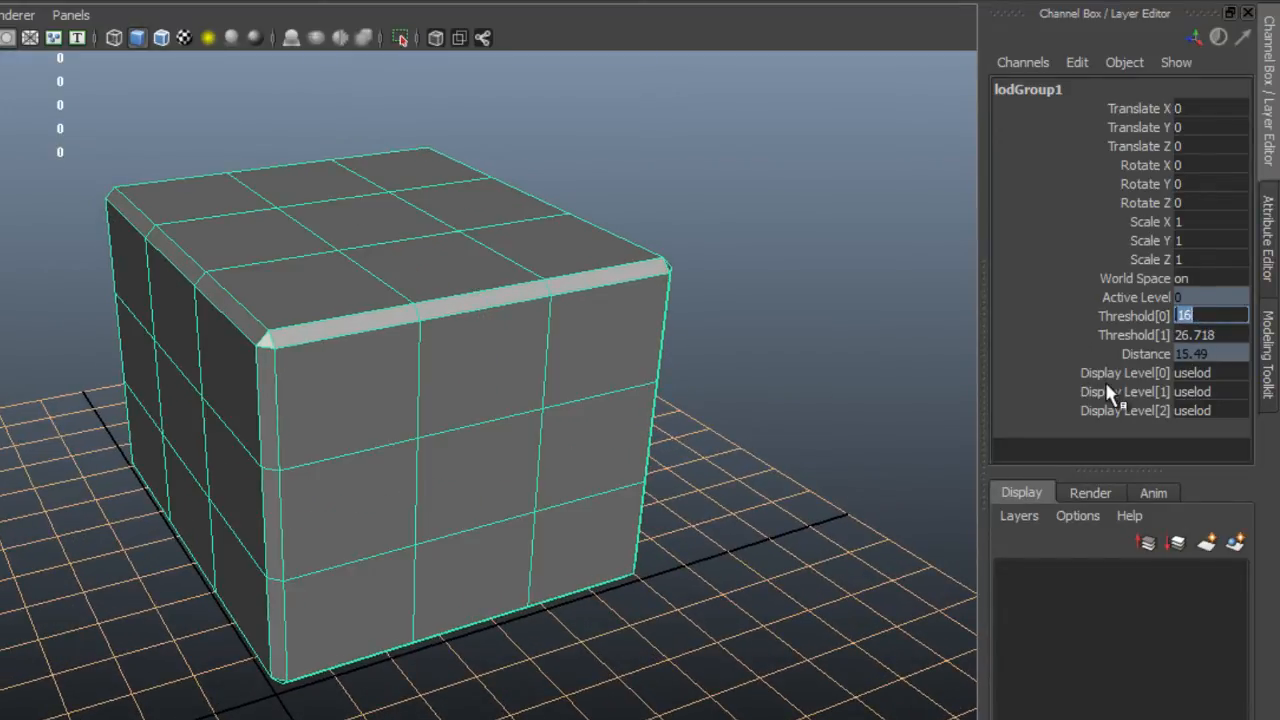
mouse_move(844, 360)
text(42)
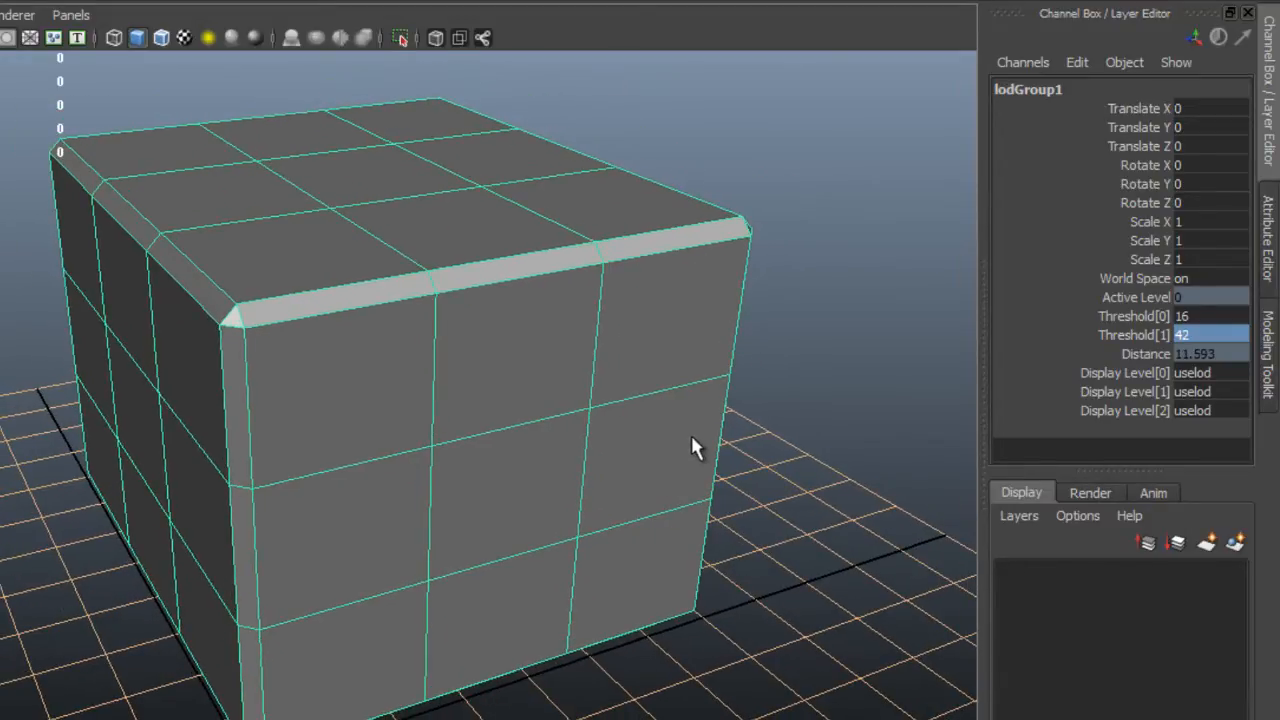
click(1136, 316)
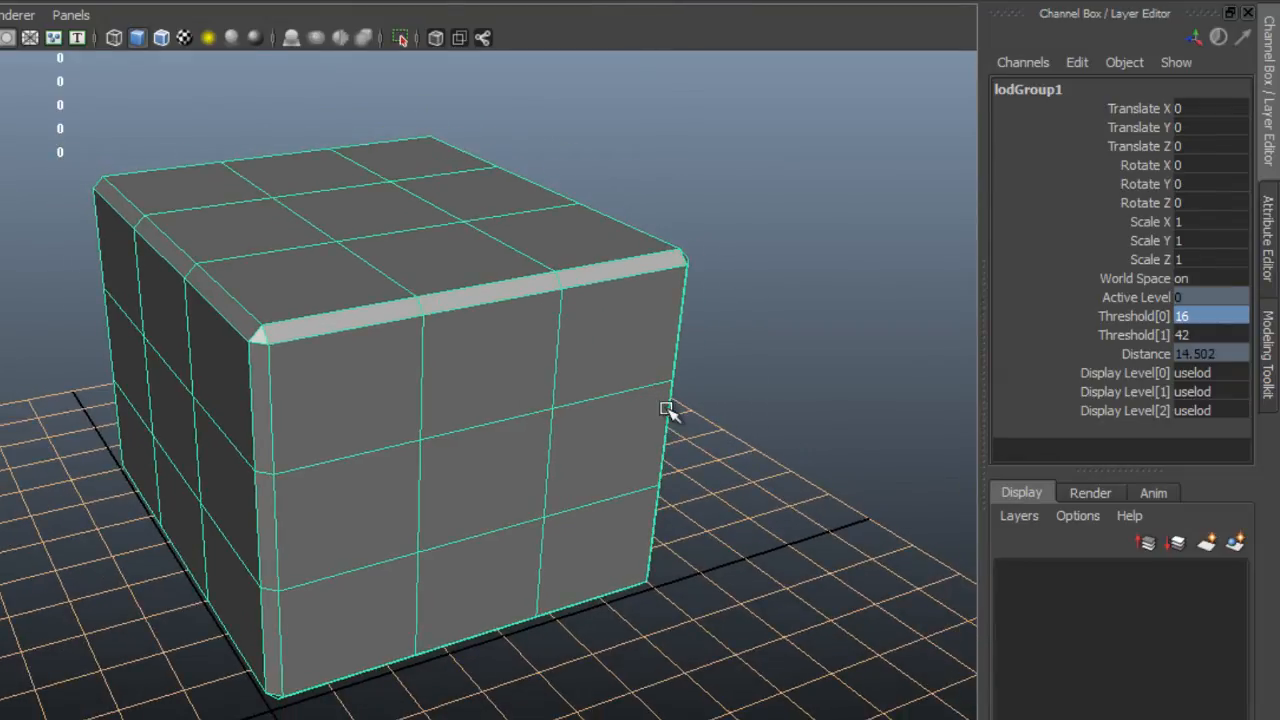
mouse_move(580, 418)
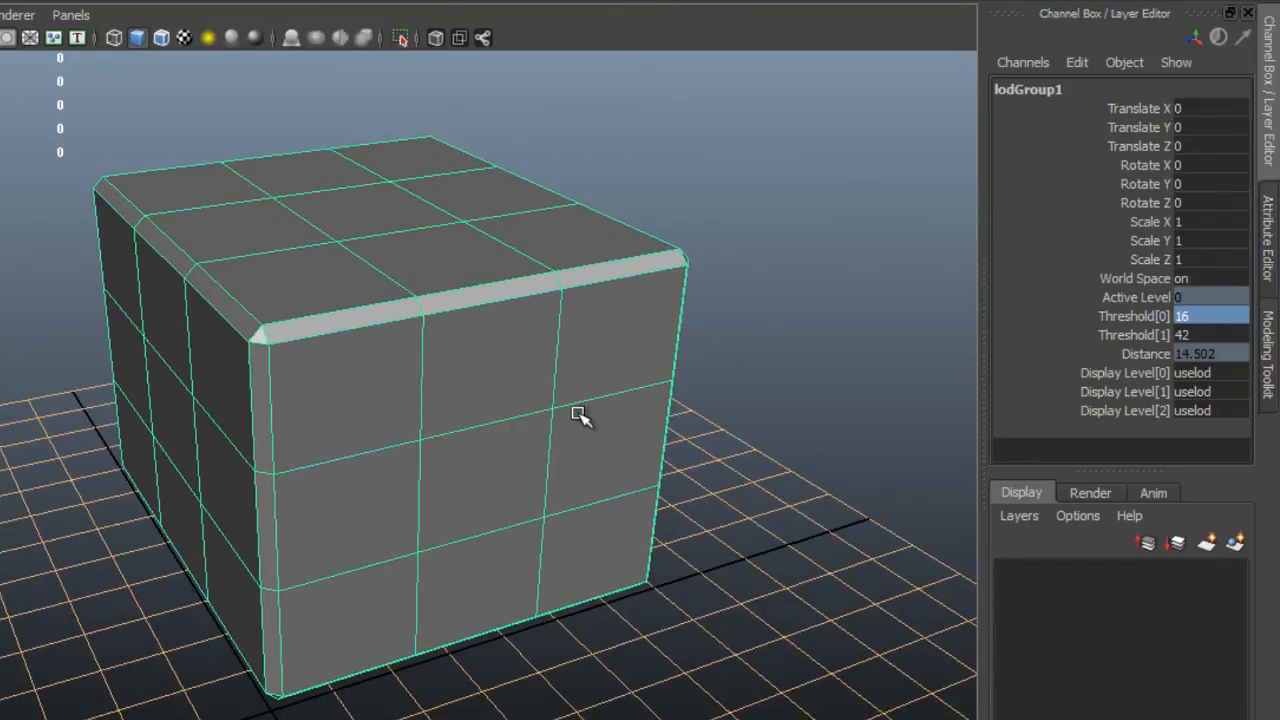